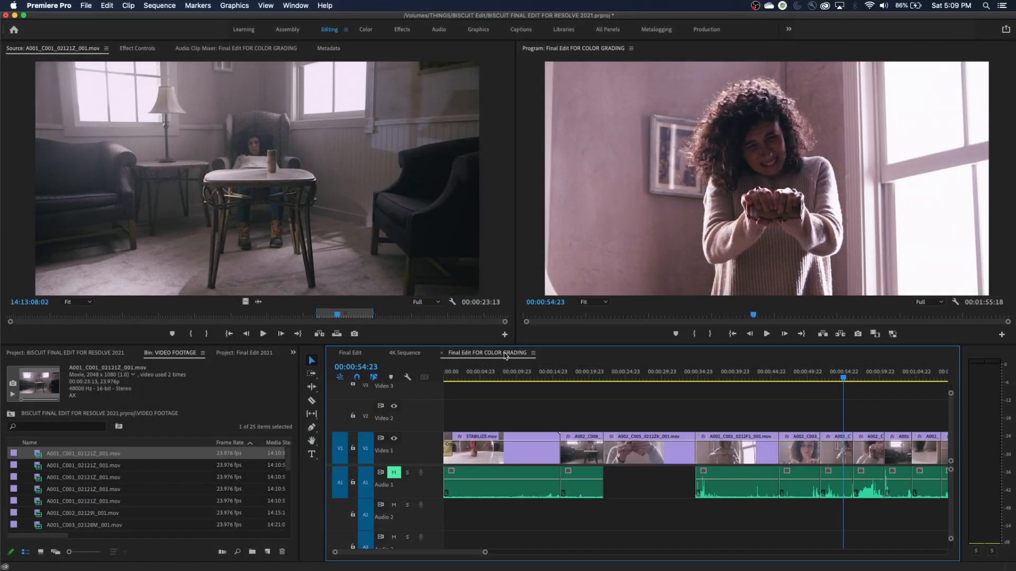
{"action": "mouse_move", "coordinate": [487, 358]}
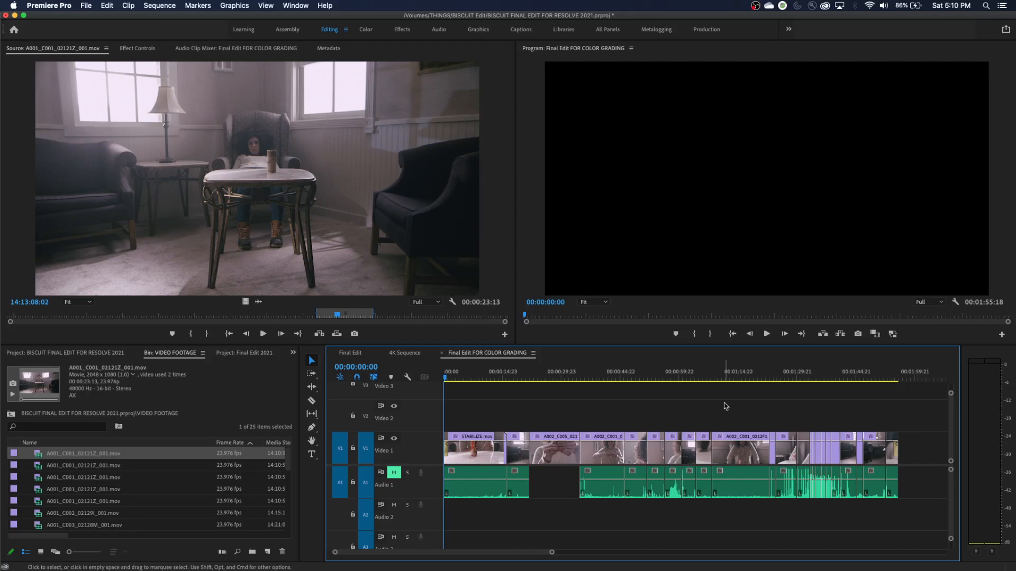
{"action": "key", "text": "cmd+s"}
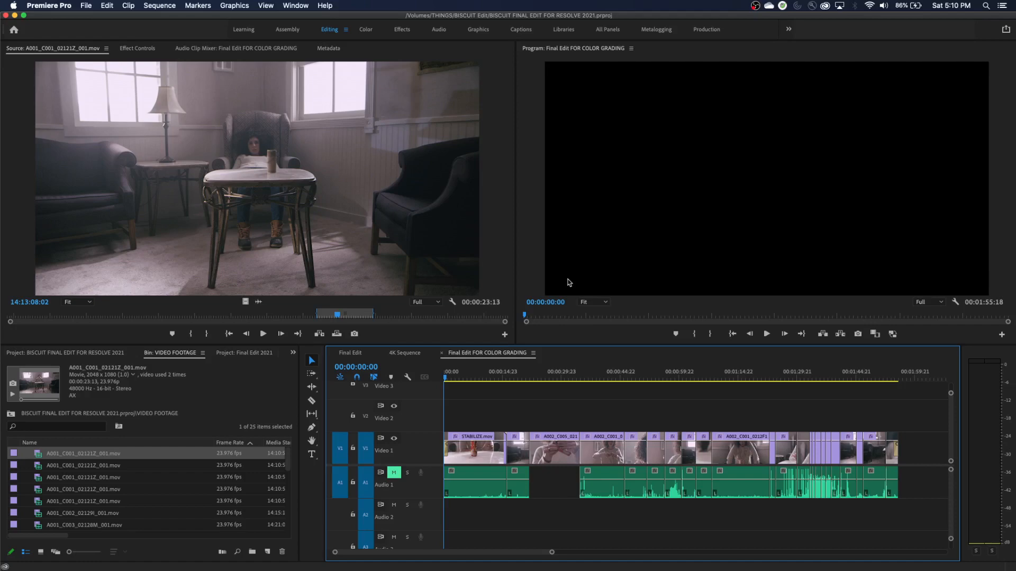
{"action": "mouse_move", "coordinate": [562, 77]}
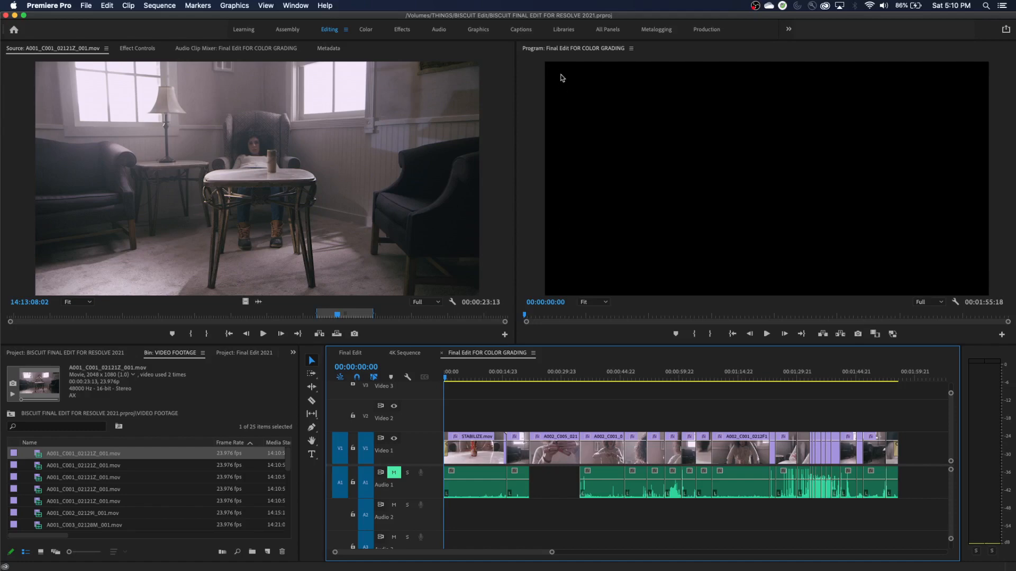
{"action": "mouse_move", "coordinate": [518, 22]}
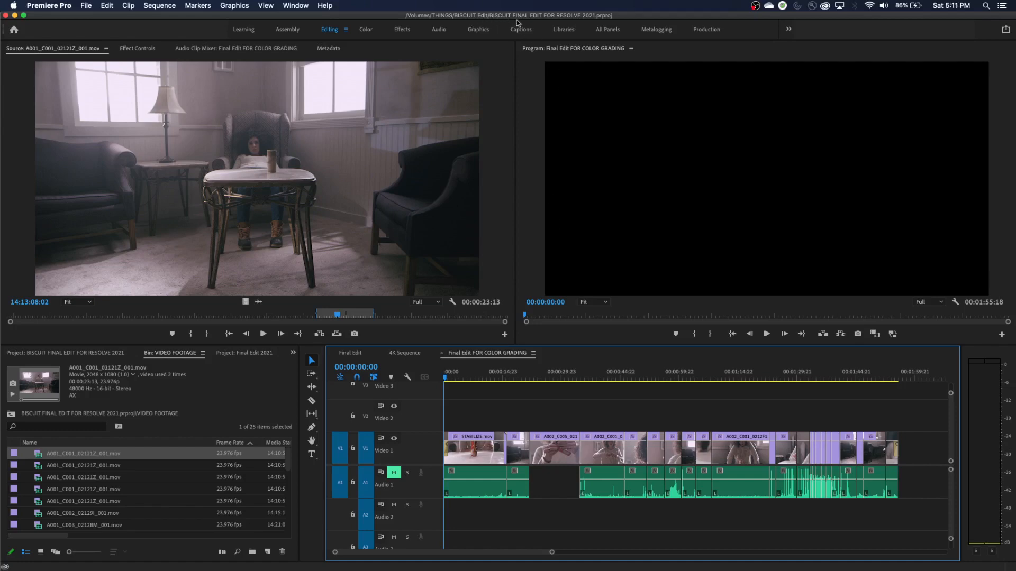
{"action": "mouse_move", "coordinate": [595, 21]}
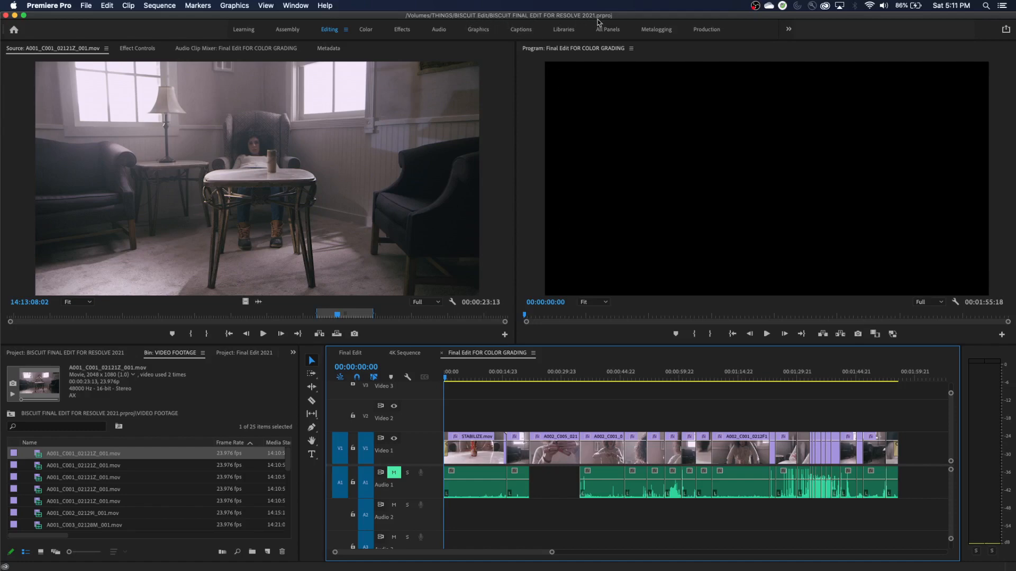
{"action": "mouse_move", "coordinate": [571, 56]}
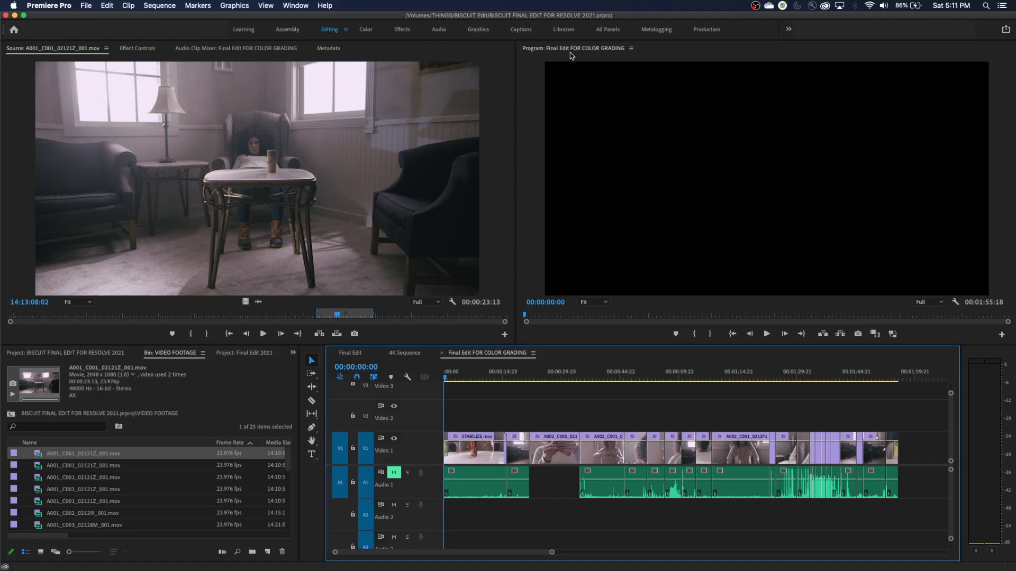
{"action": "mouse_move", "coordinate": [188, 88]}
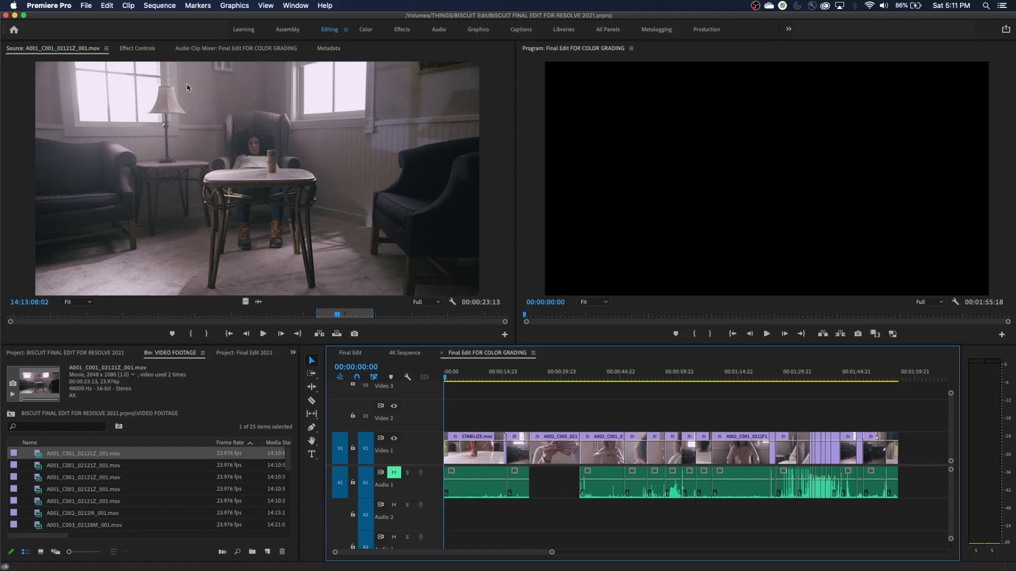
{"action": "mouse_move", "coordinate": [235, 94]}
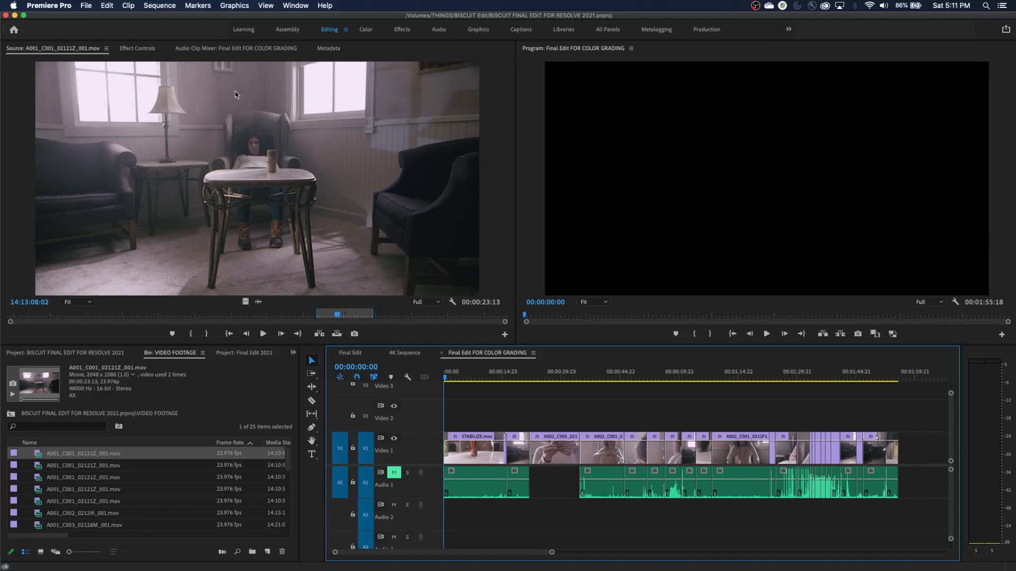
{"action": "mouse_move", "coordinate": [297, 101]}
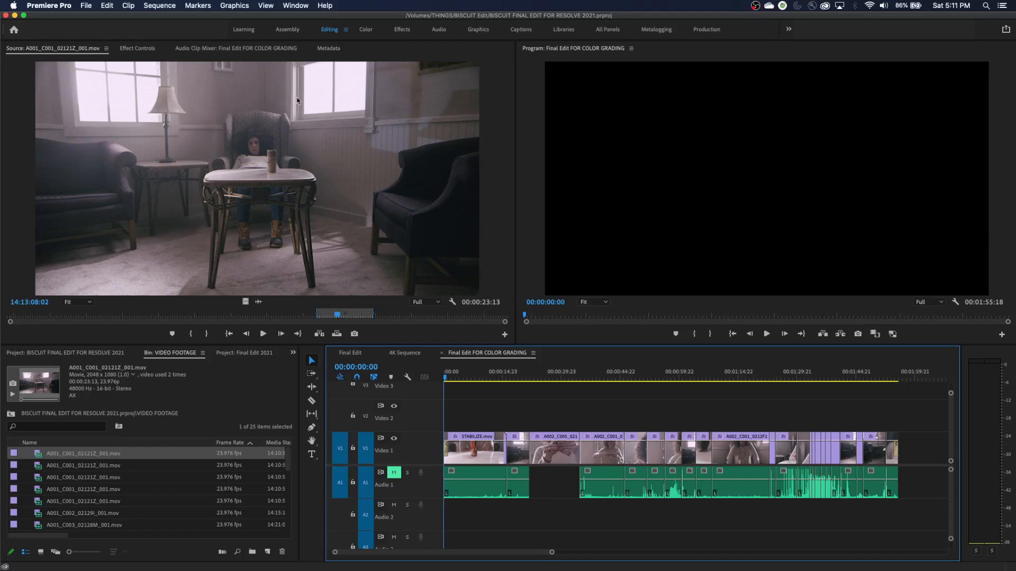
{"action": "mouse_move", "coordinate": [325, 105]}
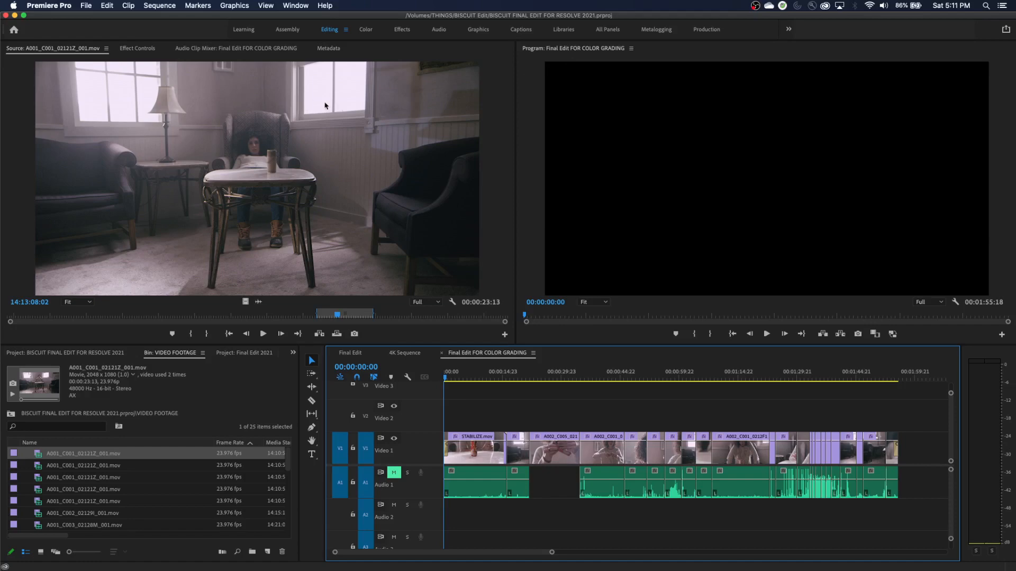
{"action": "mouse_move", "coordinate": [298, 116]}
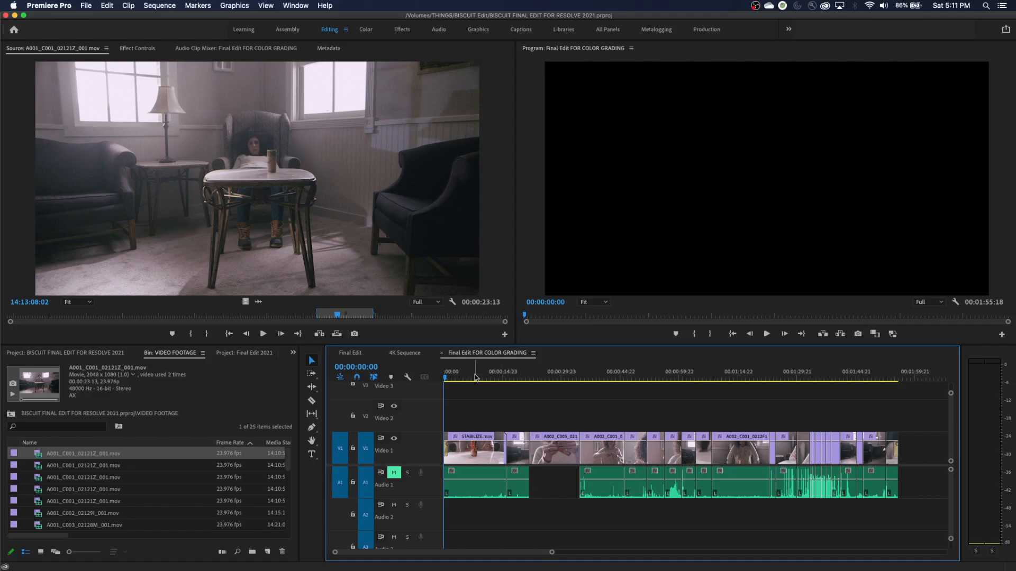
Step: Select an edit point in the timeline to trim the gap before the second audio section
{"action": "left_click", "coordinate": [564, 376]}
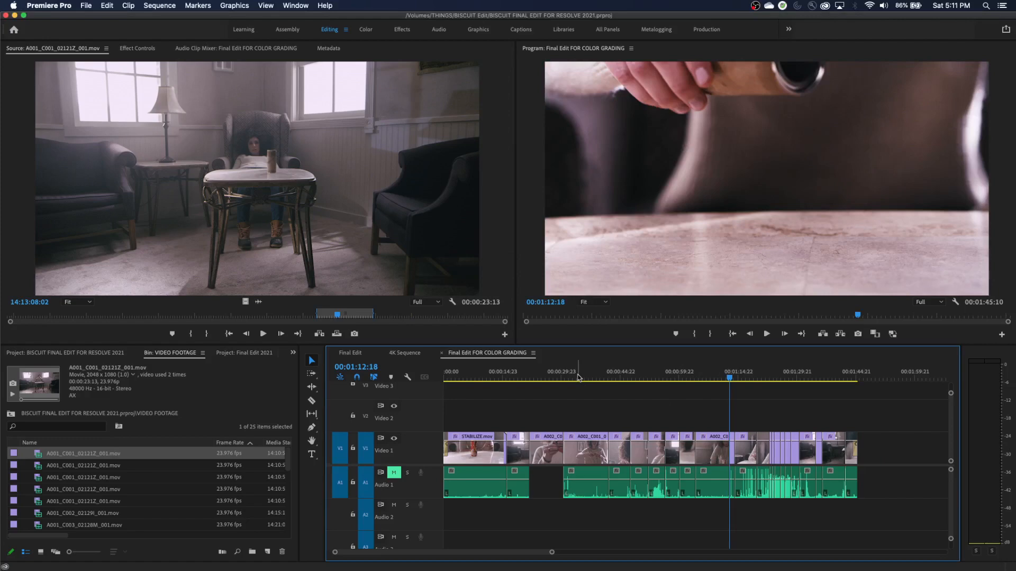
{"action": "mouse_move", "coordinate": [515, 20]}
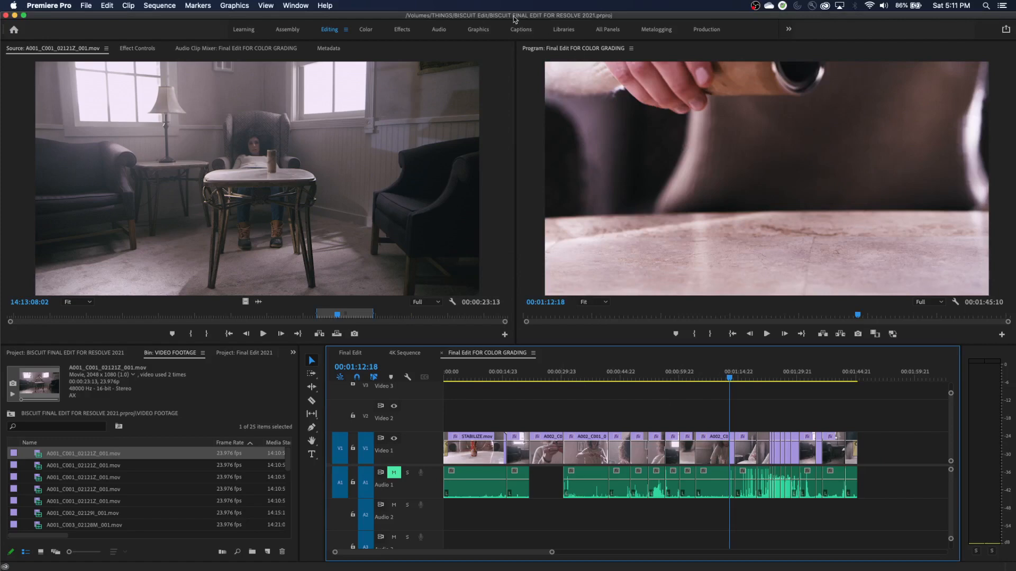
{"action": "mouse_move", "coordinate": [420, 299]}
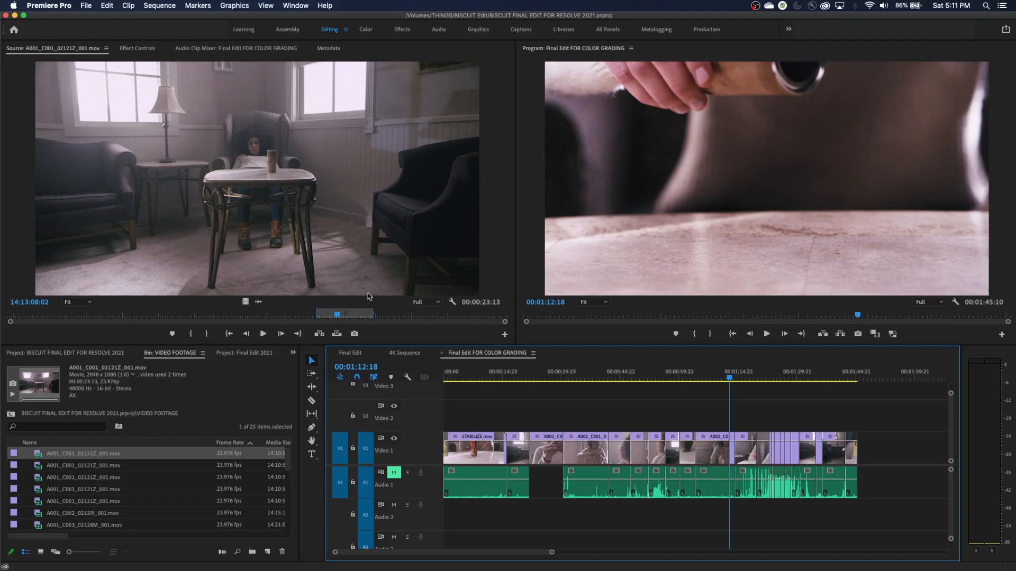
{"action": "mouse_move", "coordinate": [245, 264]}
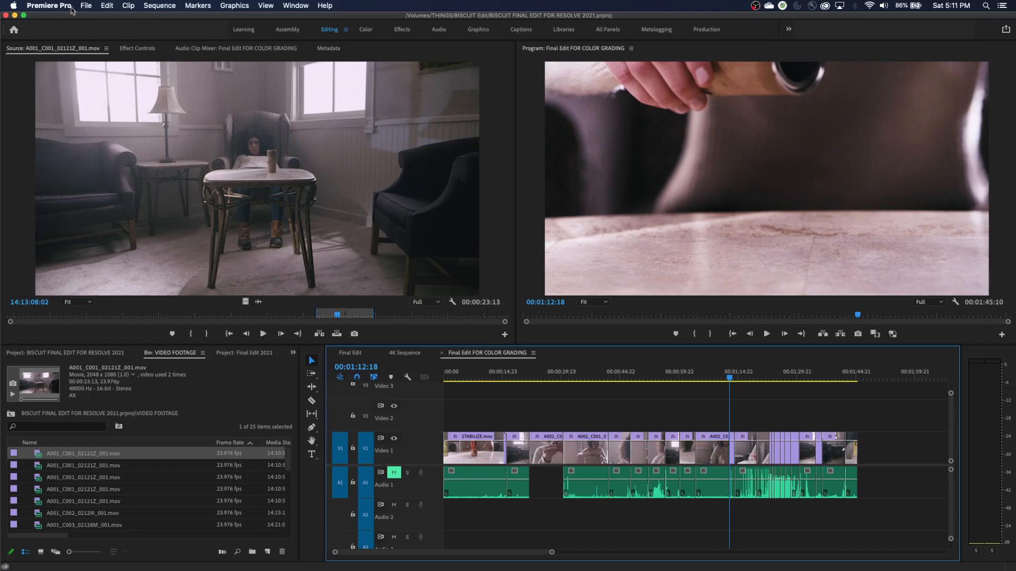
{"action": "left_click", "coordinate": [86, 5]}
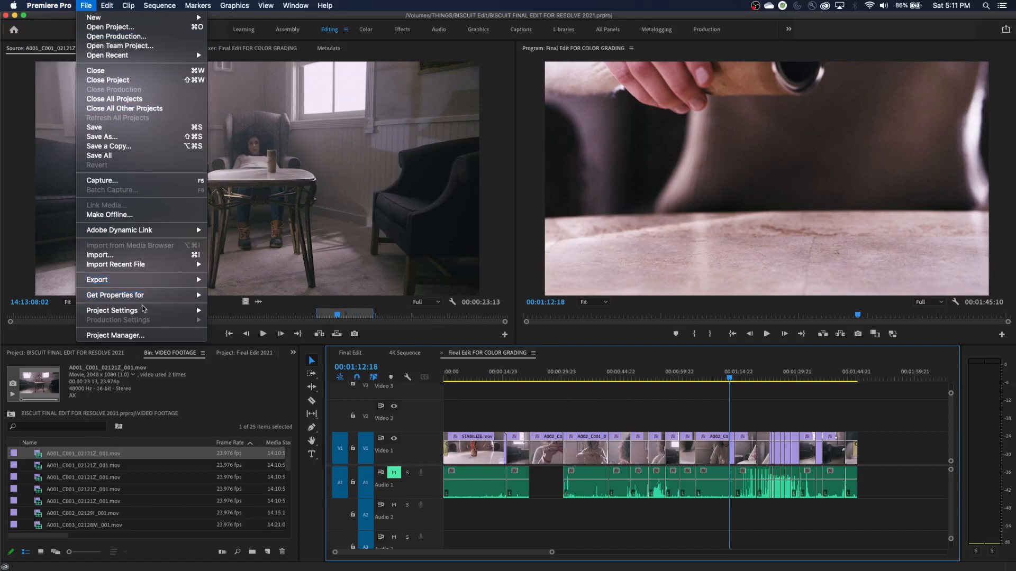
{"action": "left_click", "coordinate": [111, 310]}
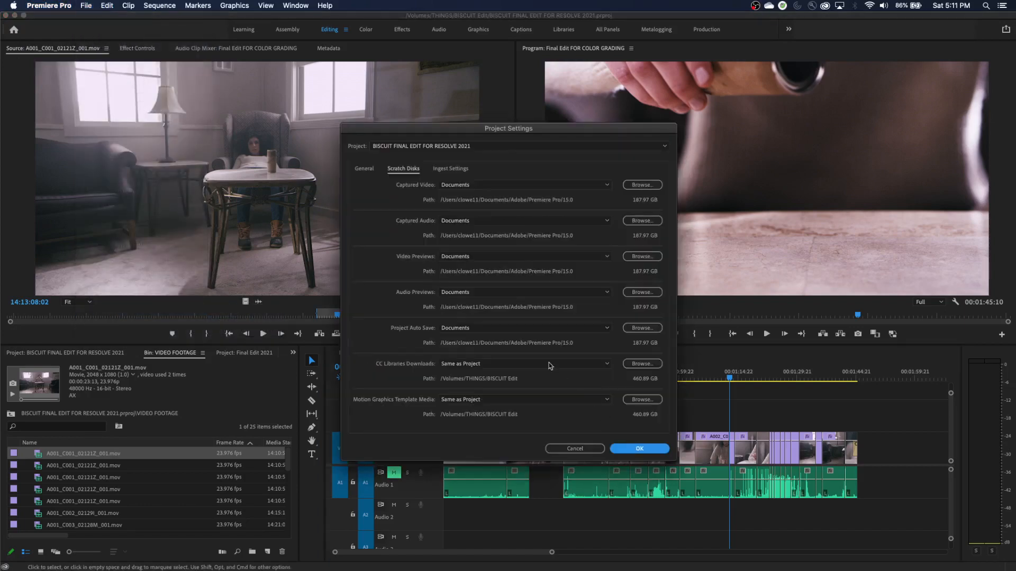
{"action": "mouse_move", "coordinate": [447, 357]}
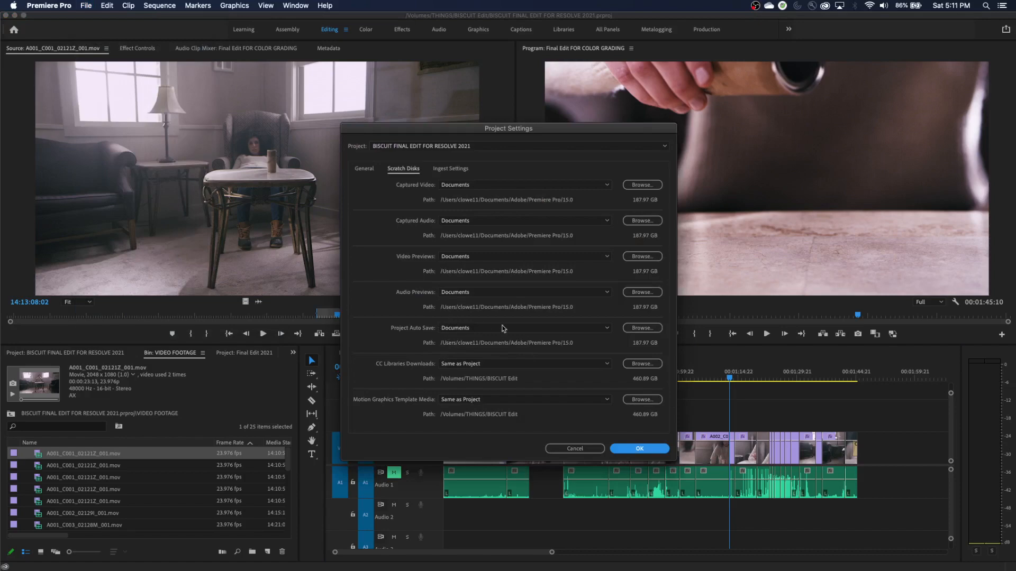
{"action": "mouse_move", "coordinate": [469, 331]}
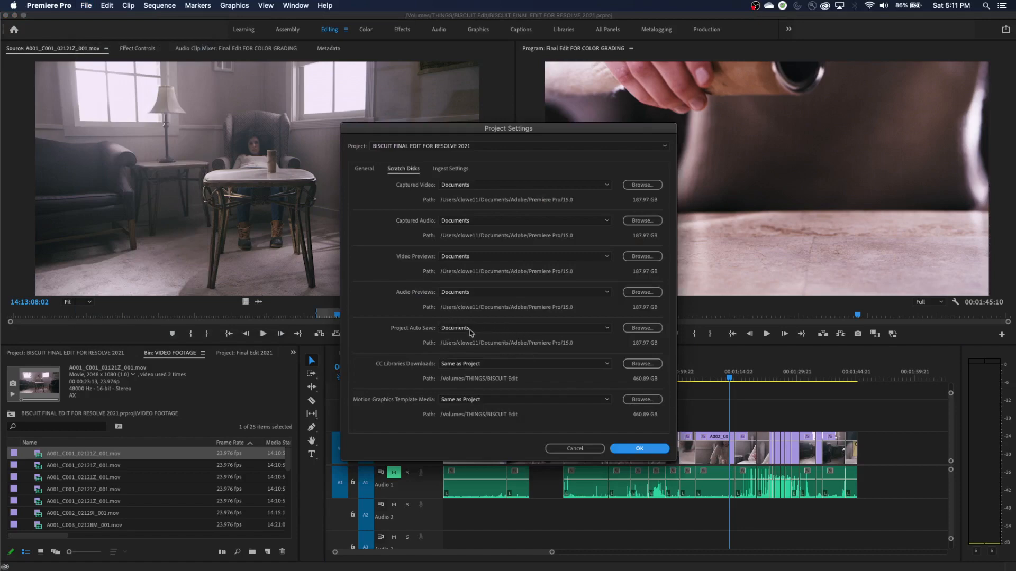
{"action": "mouse_move", "coordinate": [463, 358]}
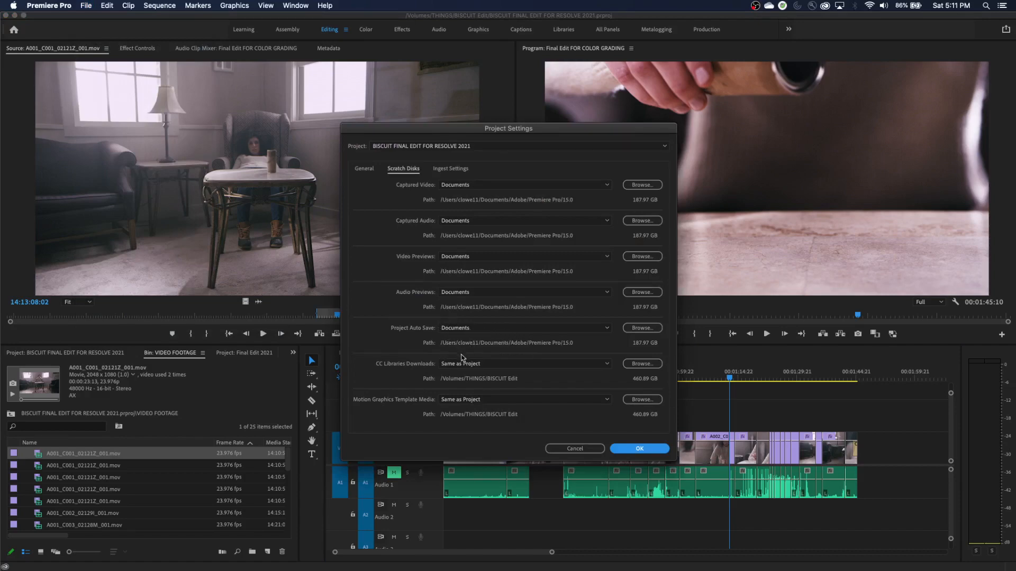
{"action": "mouse_move", "coordinate": [591, 355]}
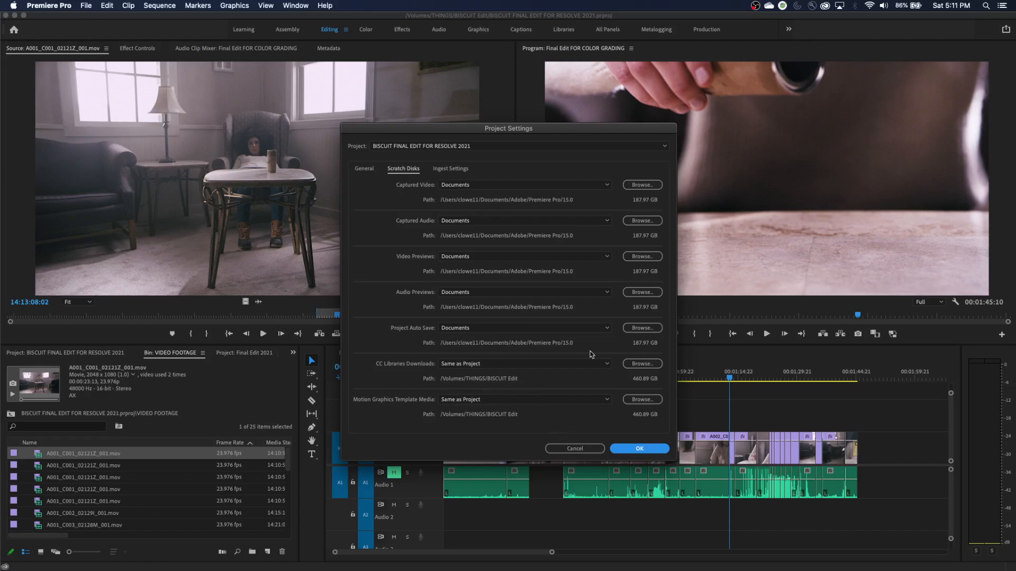
{"action": "mouse_move", "coordinate": [488, 350]}
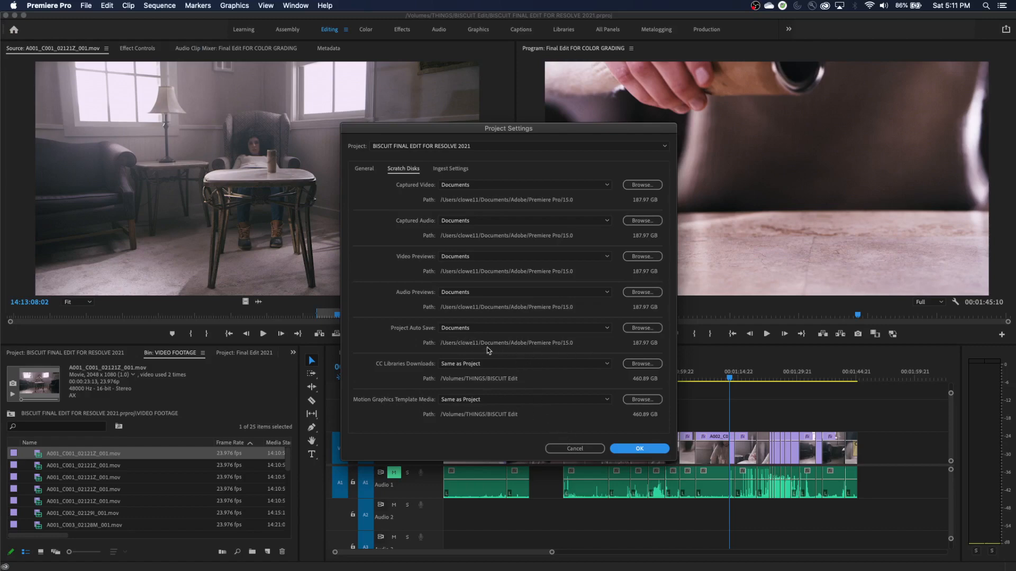
{"action": "left_click", "coordinate": [638, 448]}
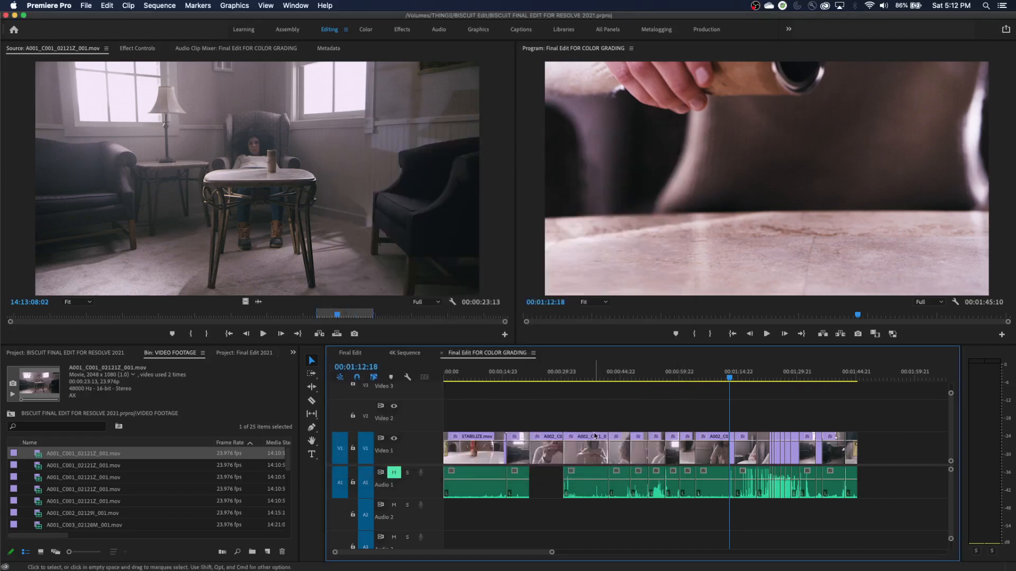
{"action": "mouse_move", "coordinate": [589, 447]}
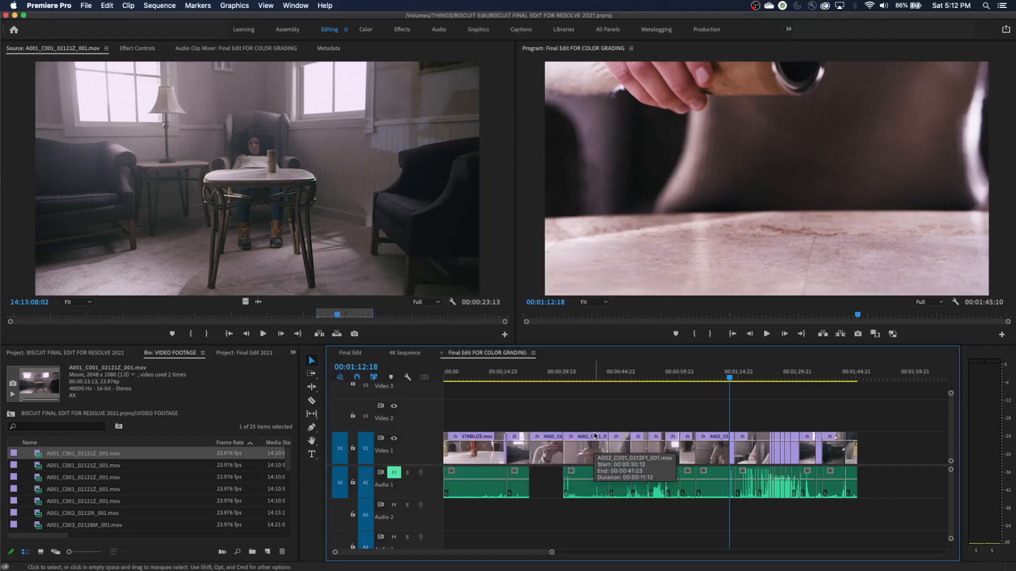
{"action": "mouse_move", "coordinate": [597, 431]}
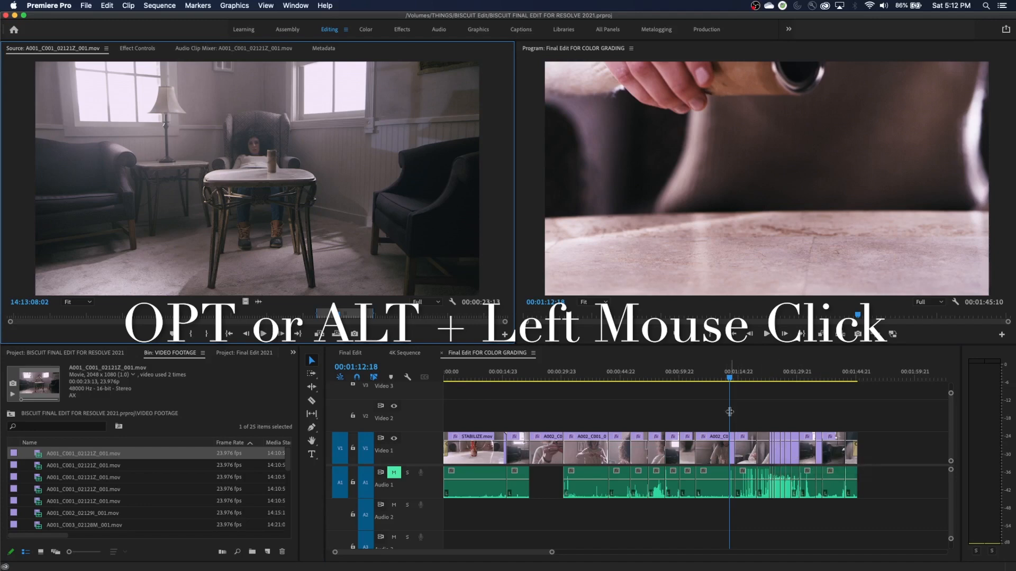
Step: Select only the V1 video portion of the clip near the playhead, without its linked audio
{"action": "left_click", "coordinate": [728, 379]}
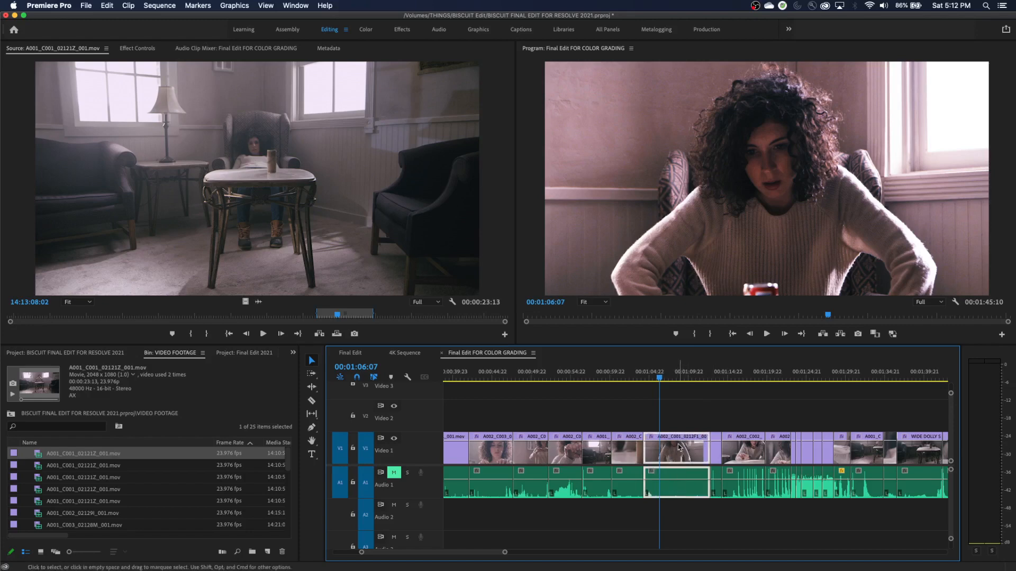
{"action": "mouse_move", "coordinate": [702, 467]}
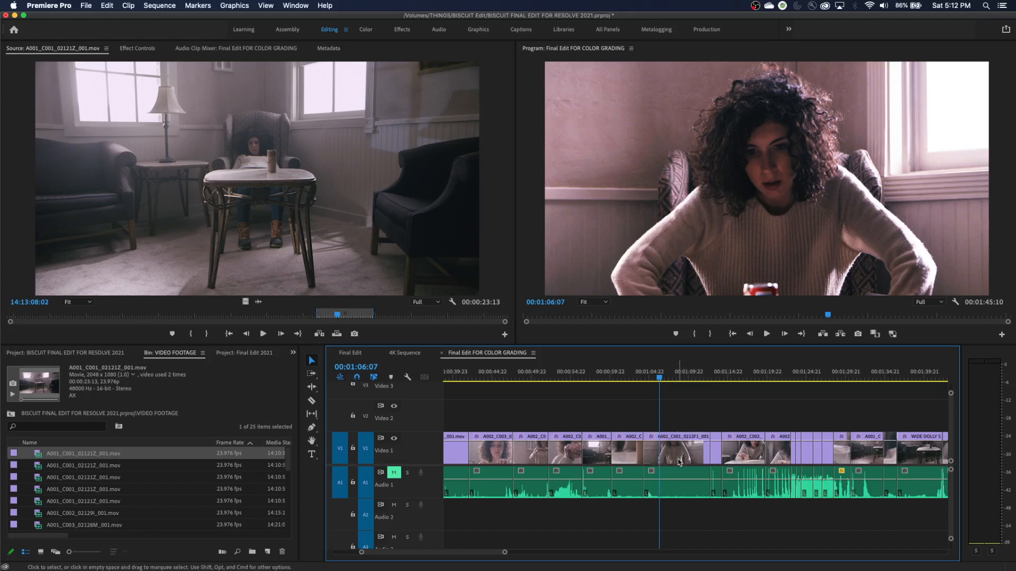
{"action": "mouse_move", "coordinate": [695, 515]}
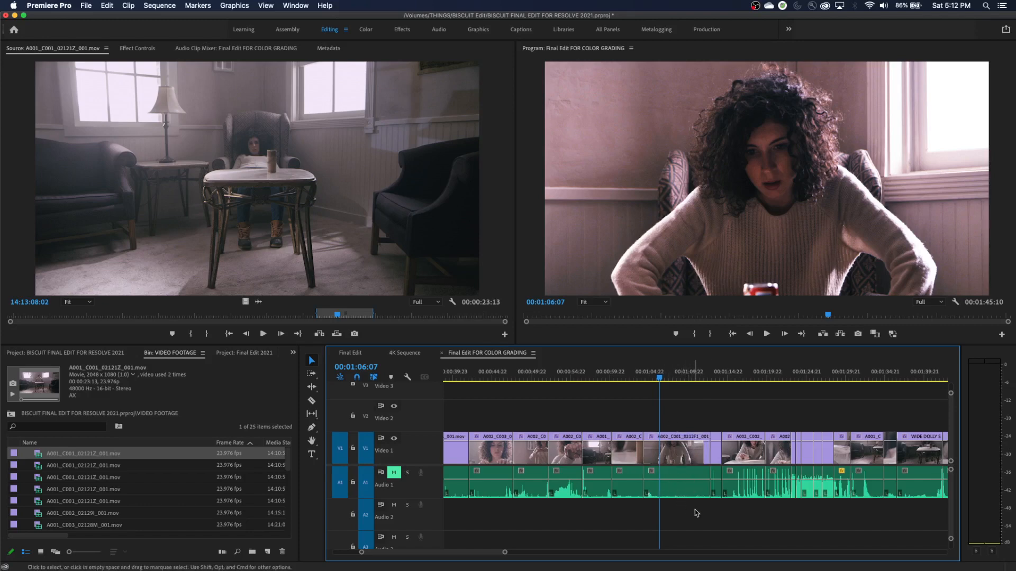
{"action": "mouse_move", "coordinate": [692, 506]}
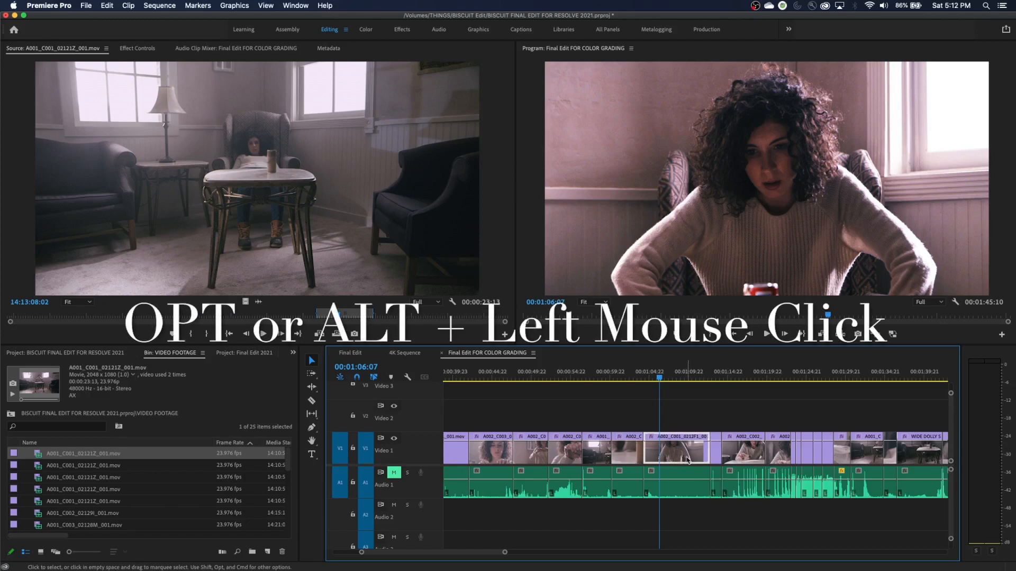
{"action": "mouse_move", "coordinate": [678, 462]}
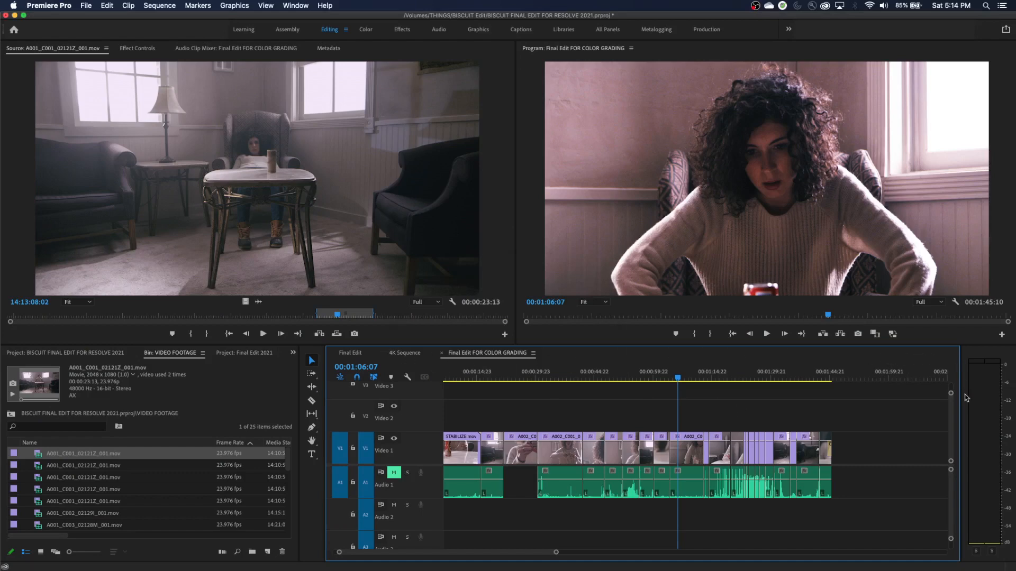
{"action": "mouse_move", "coordinate": [590, 427]}
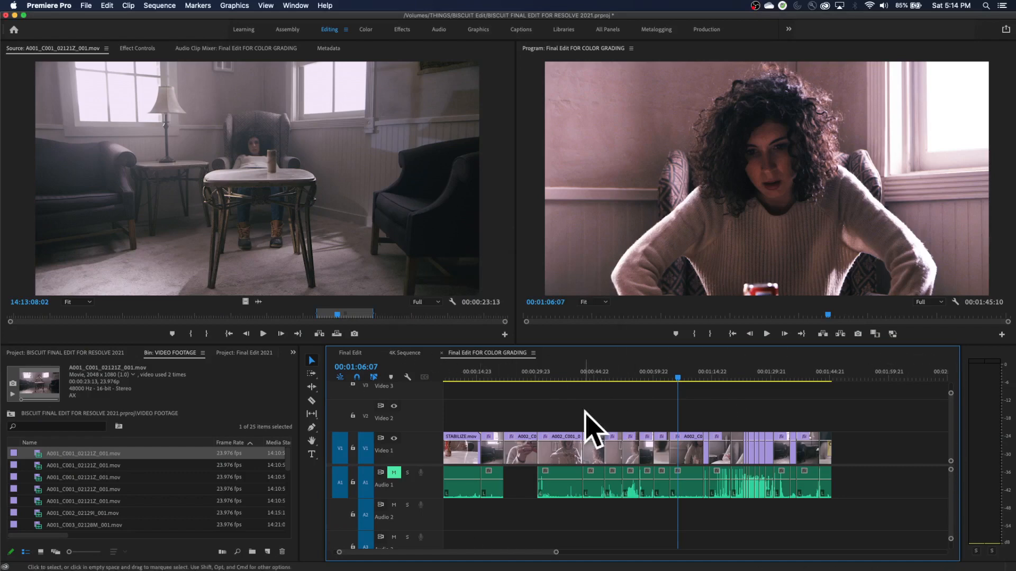
{"action": "mouse_move", "coordinate": [625, 415]}
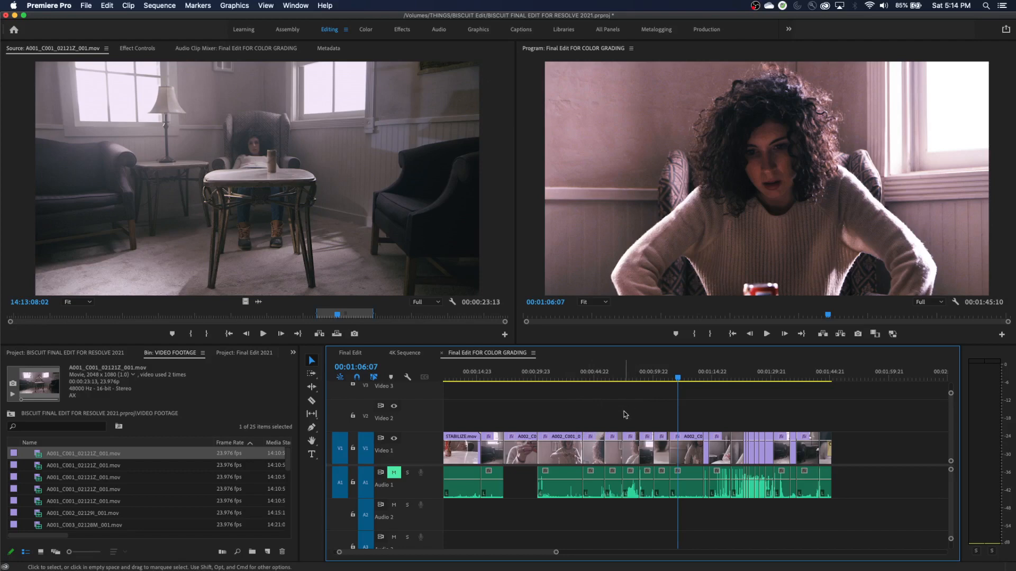
{"action": "mouse_move", "coordinate": [660, 474]}
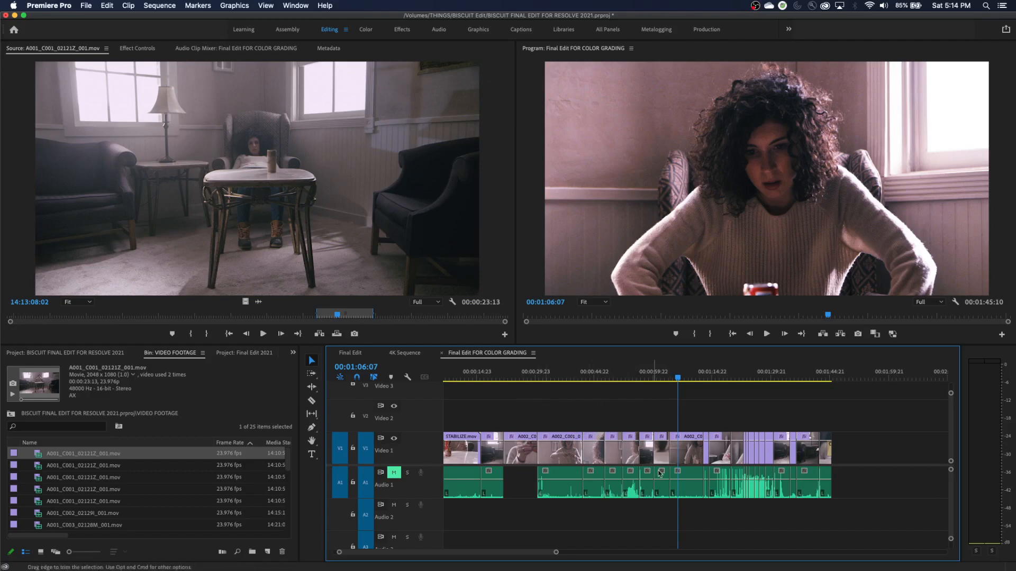
{"action": "mouse_move", "coordinate": [591, 467]}
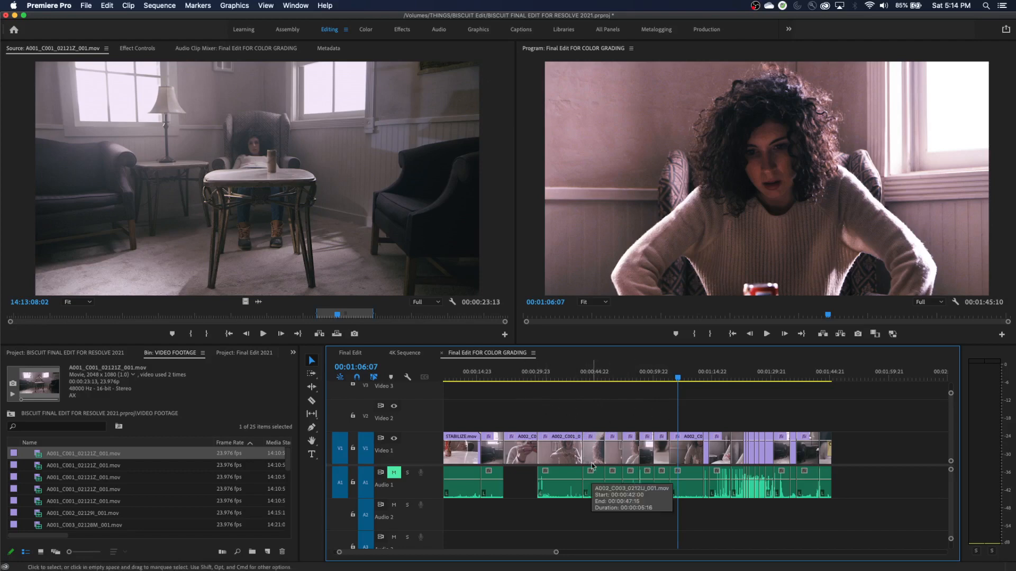
Step: Cycle panel focus through Project, Source, Timeline and Program with Shift+1, 2 and 4
{"action": "key", "text": "shift+1"}
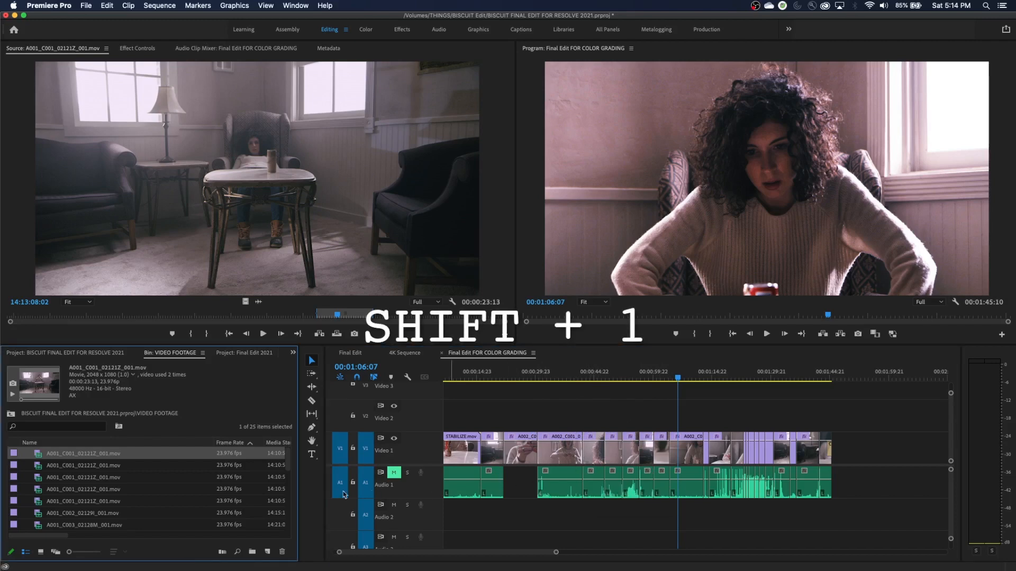
{"action": "key", "text": "shift+1"}
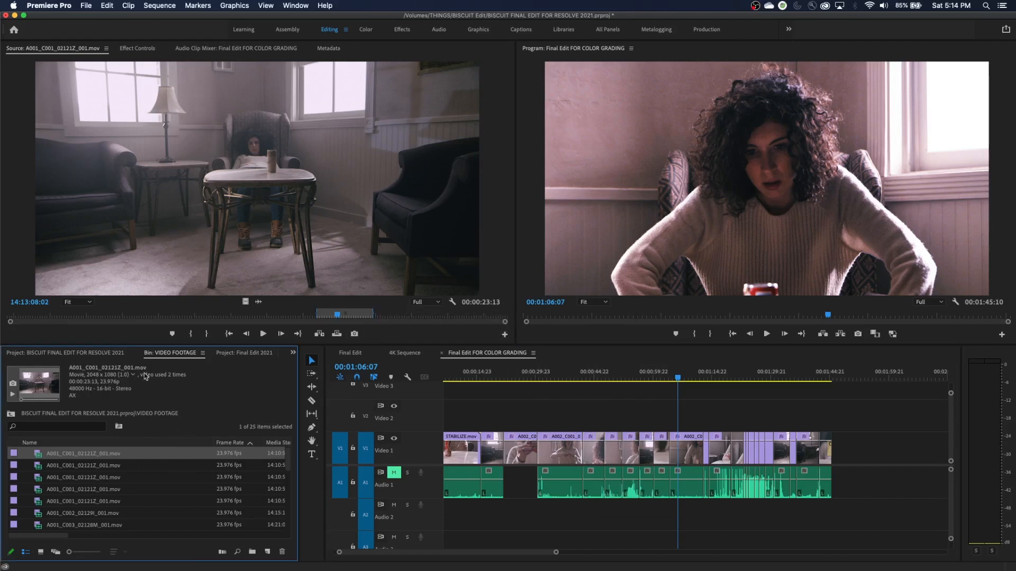
{"action": "key", "text": "shift+2"}
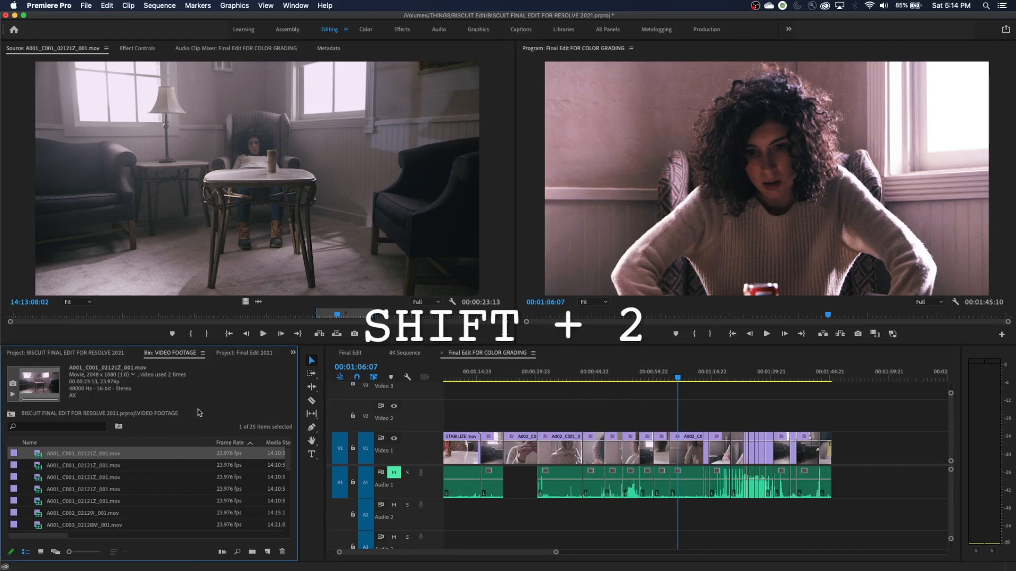
{"action": "key", "text": "shift+2"}
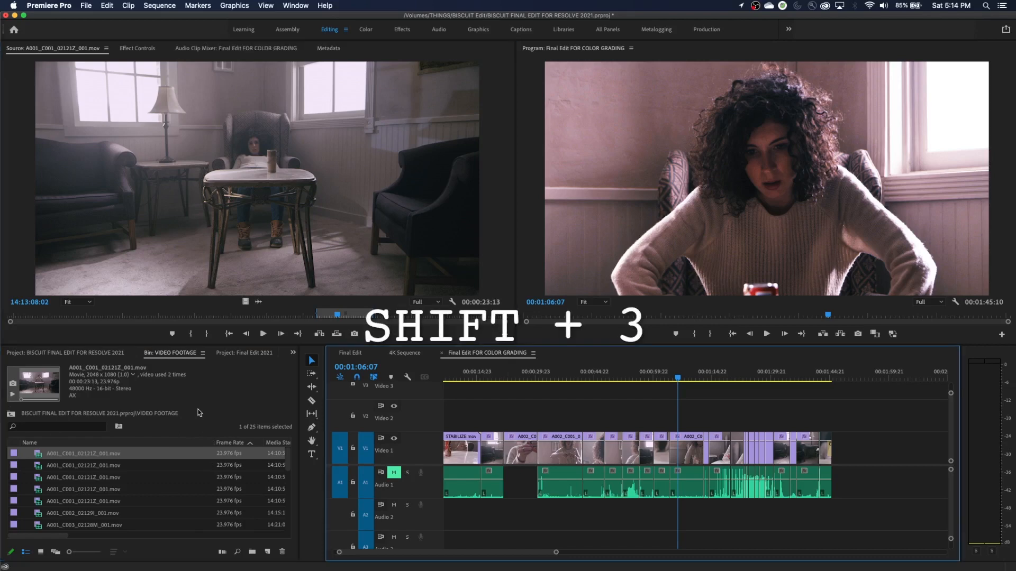
{"action": "key", "text": "shift+4"}
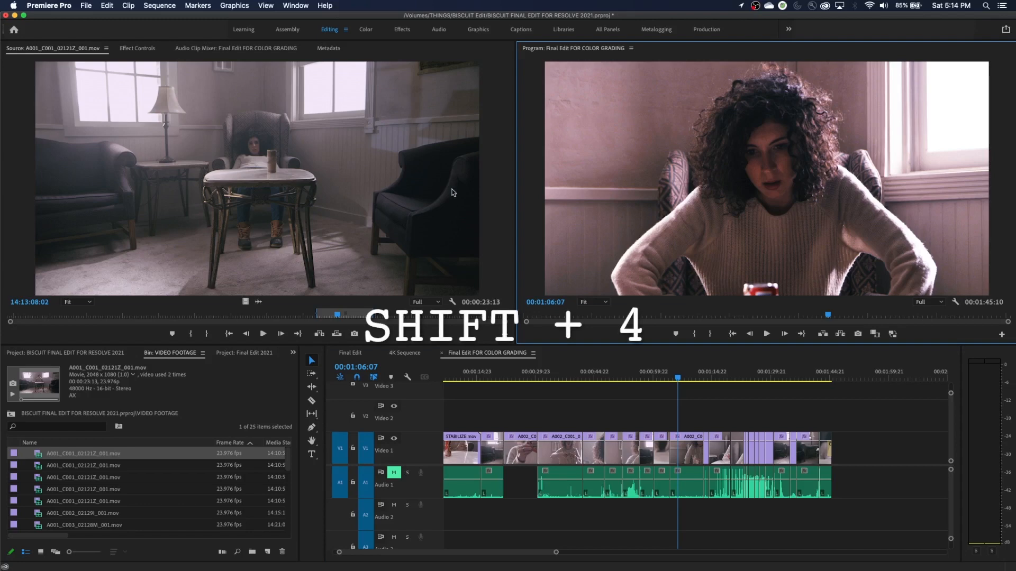
{"action": "key", "text": "shift+4"}
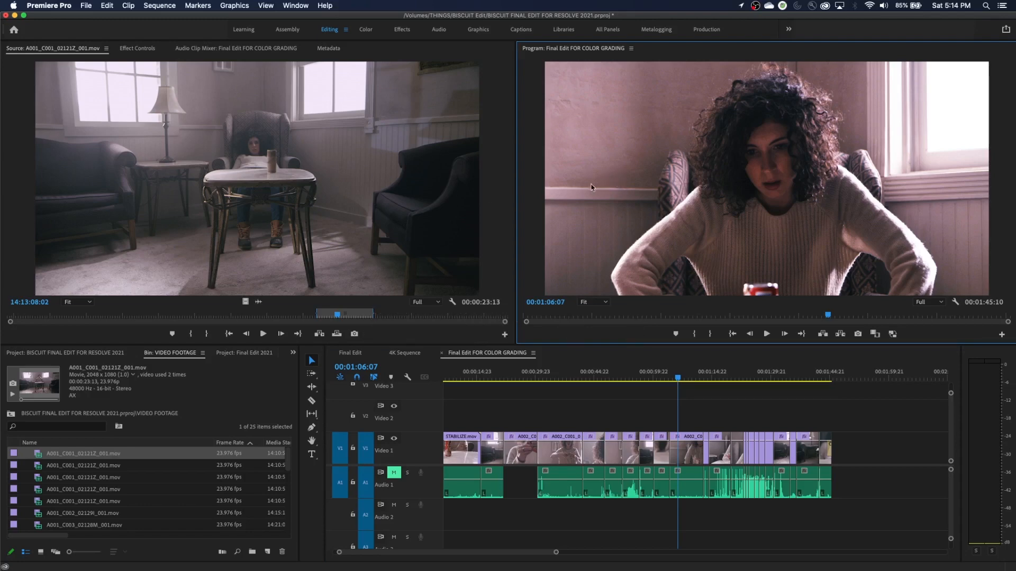
{"action": "mouse_move", "coordinate": [564, 251]}
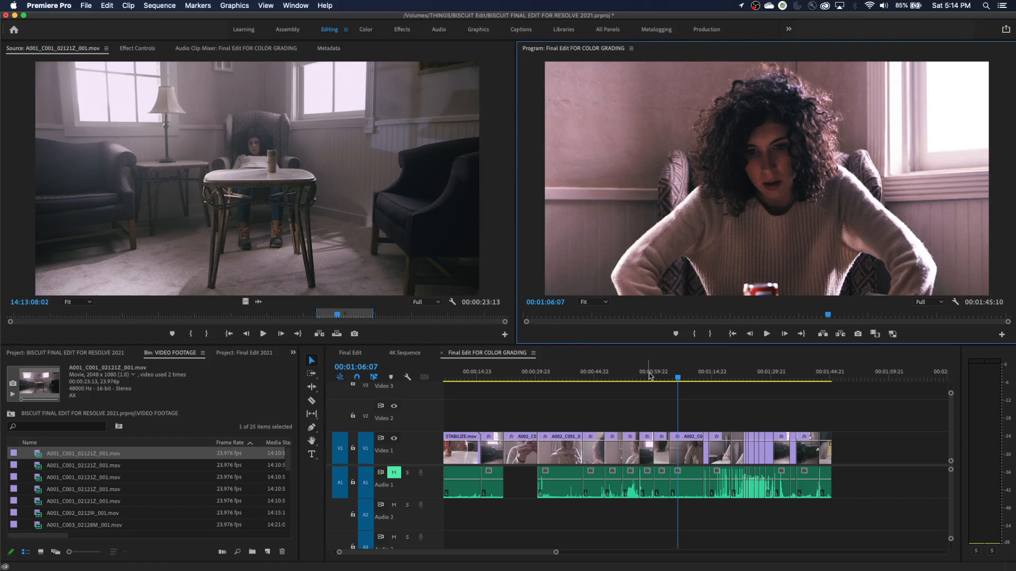
{"action": "mouse_move", "coordinate": [327, 451]}
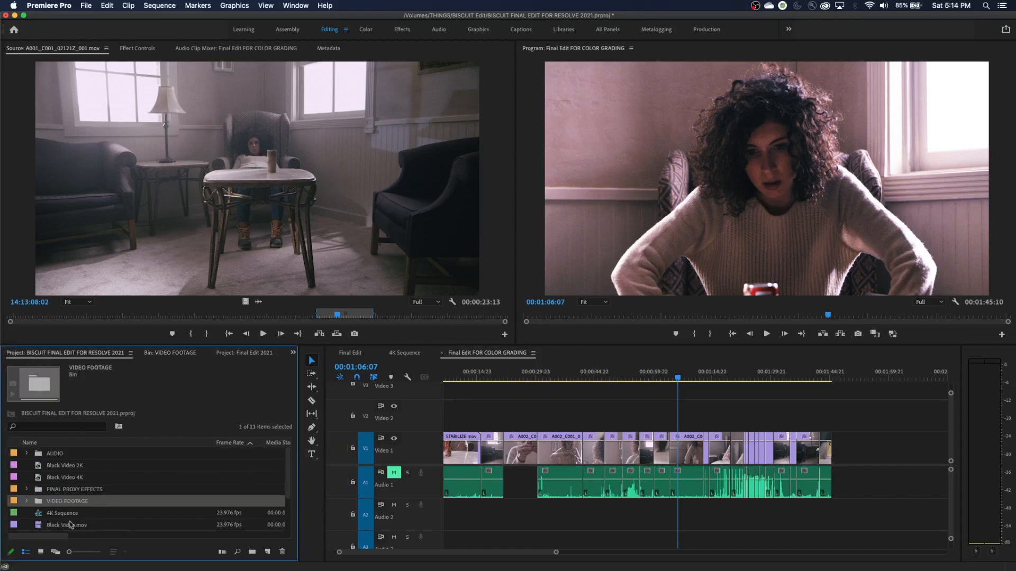
Step: Go up to the project root listing bins, 4K Sequence, Closing Credits and Final Edit
{"action": "scroll", "scroll_direction": "down", "scroll_amount": 3}
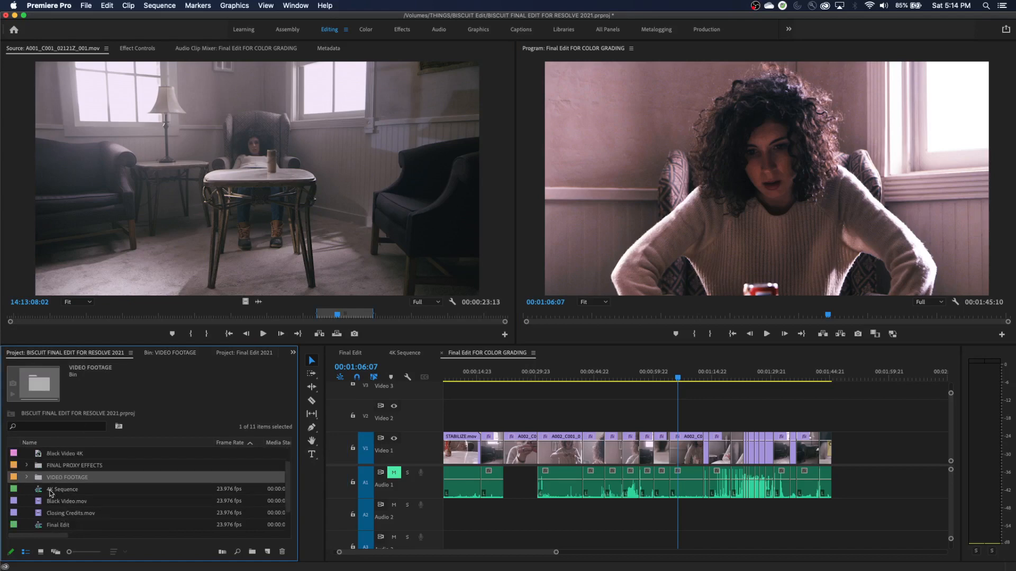
{"action": "left_click", "coordinate": [62, 489]}
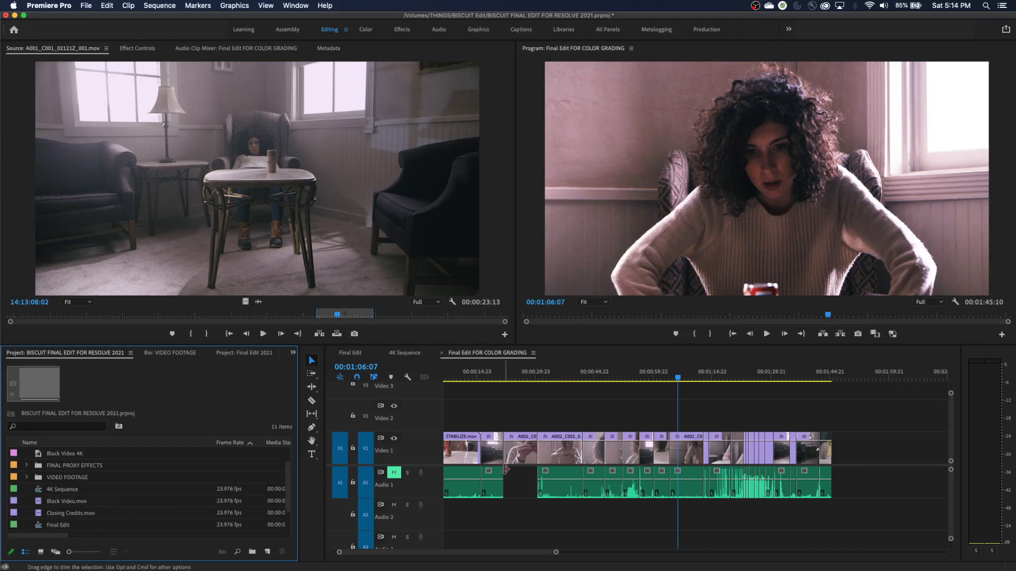
Step: Select the audio clip just after the gap on Audio 1
{"action": "left_click", "coordinate": [561, 482]}
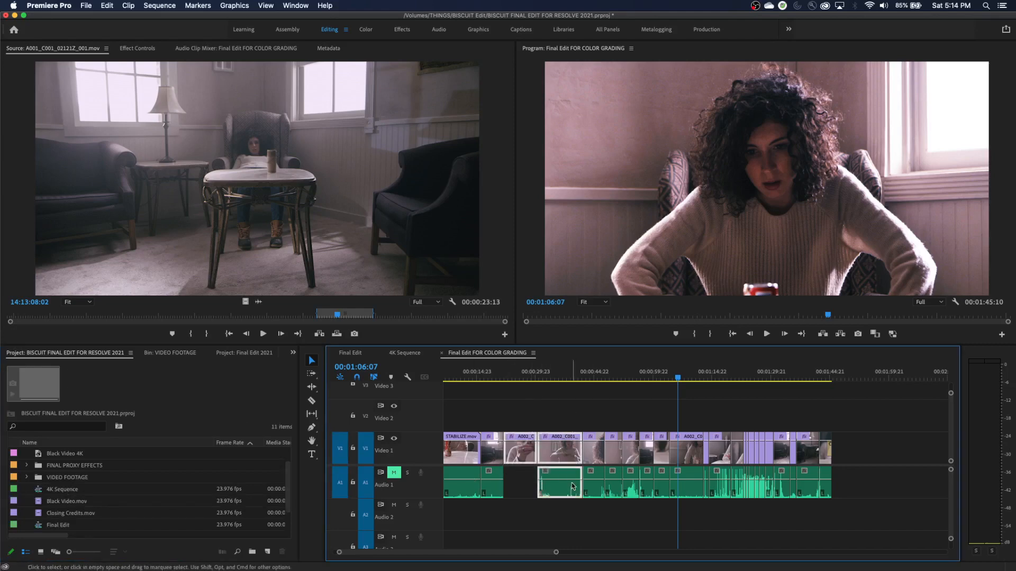
{"action": "mouse_move", "coordinate": [572, 486]}
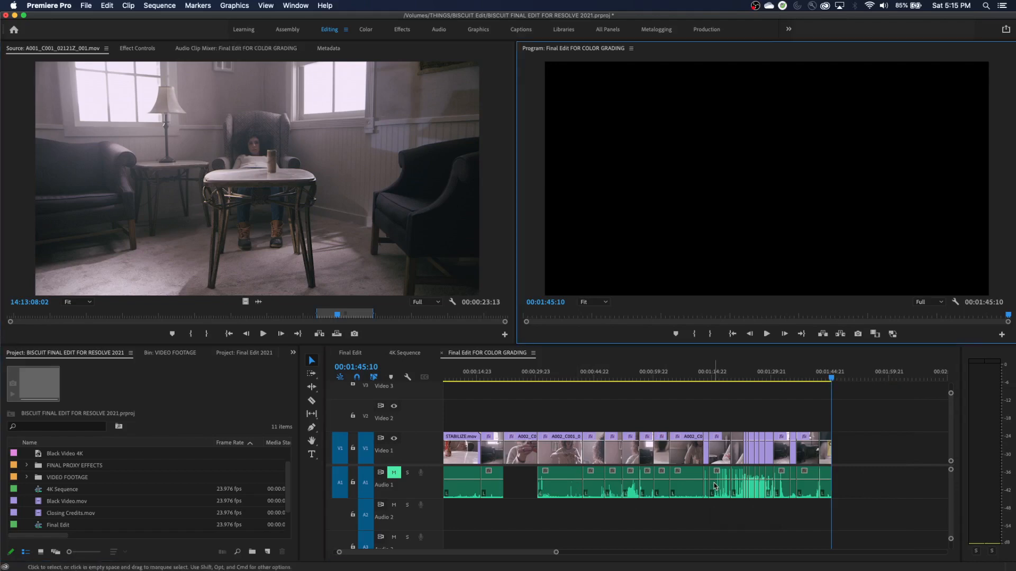
{"action": "mouse_move", "coordinate": [572, 510]}
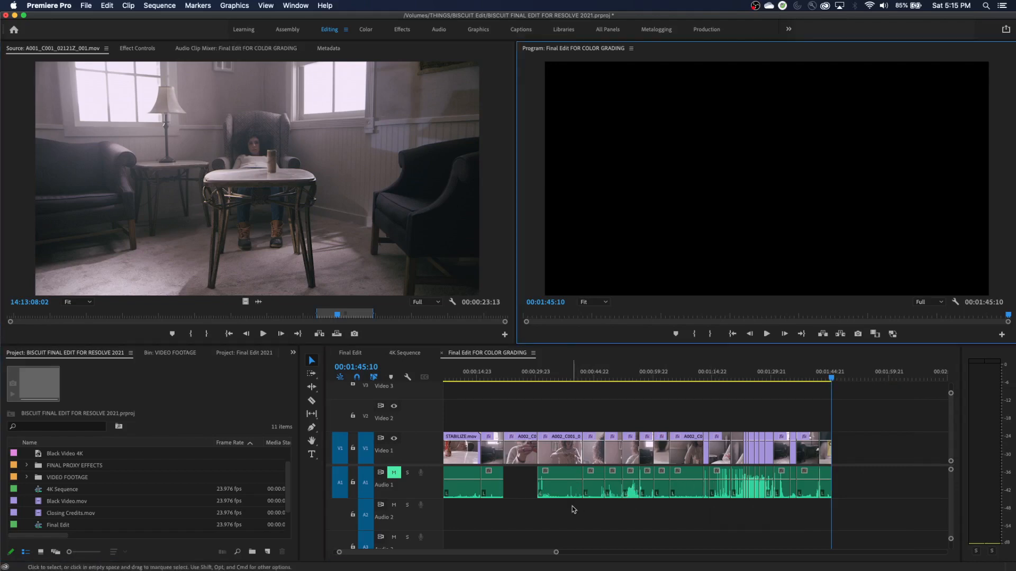
Step: Maximize the Project panel and open the VIDEO FOOTAGE bin listing its 25 camera clips
{"action": "key", "text": "`"}
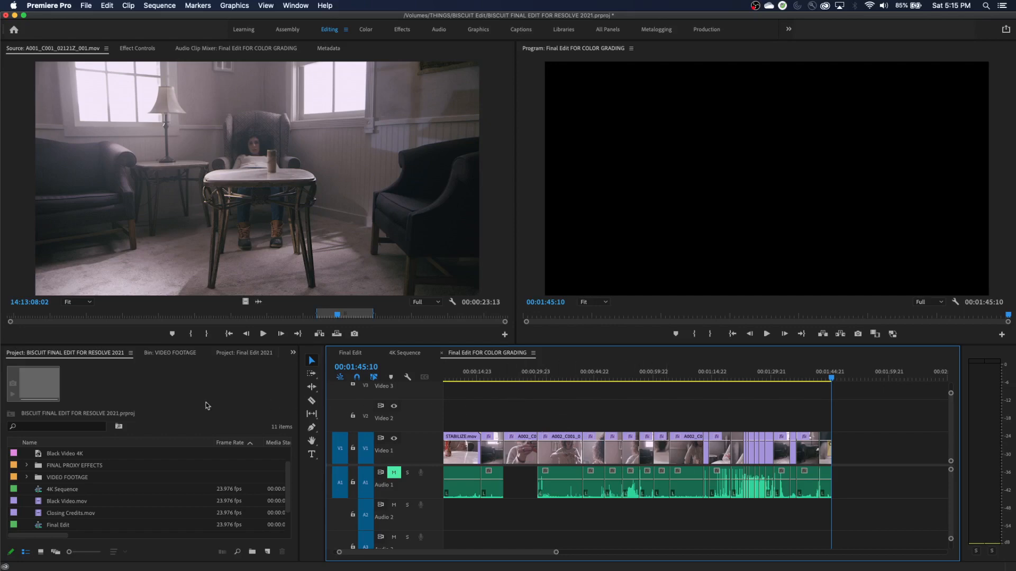
{"action": "mouse_move", "coordinate": [134, 459]}
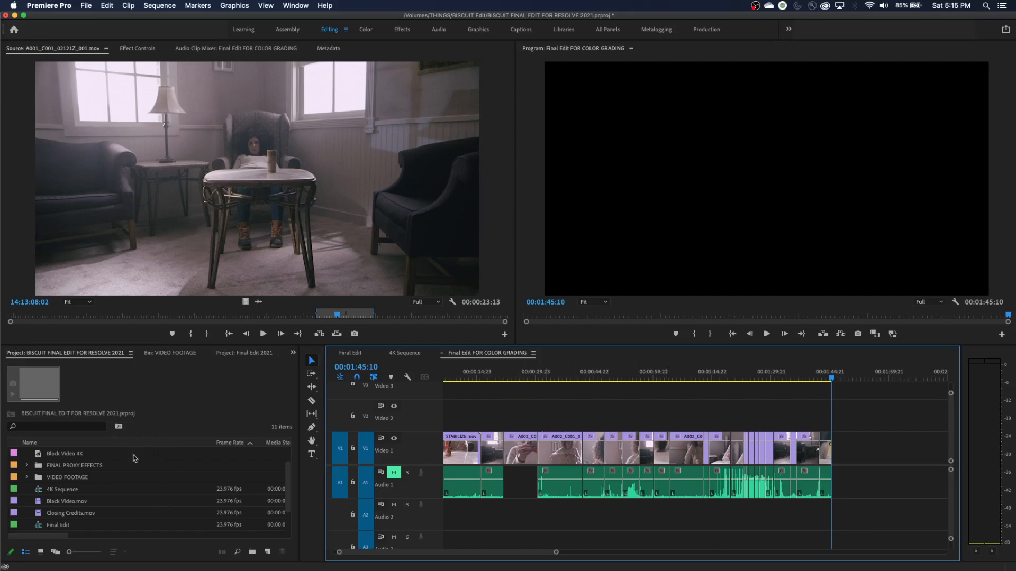
{"action": "mouse_move", "coordinate": [133, 455]}
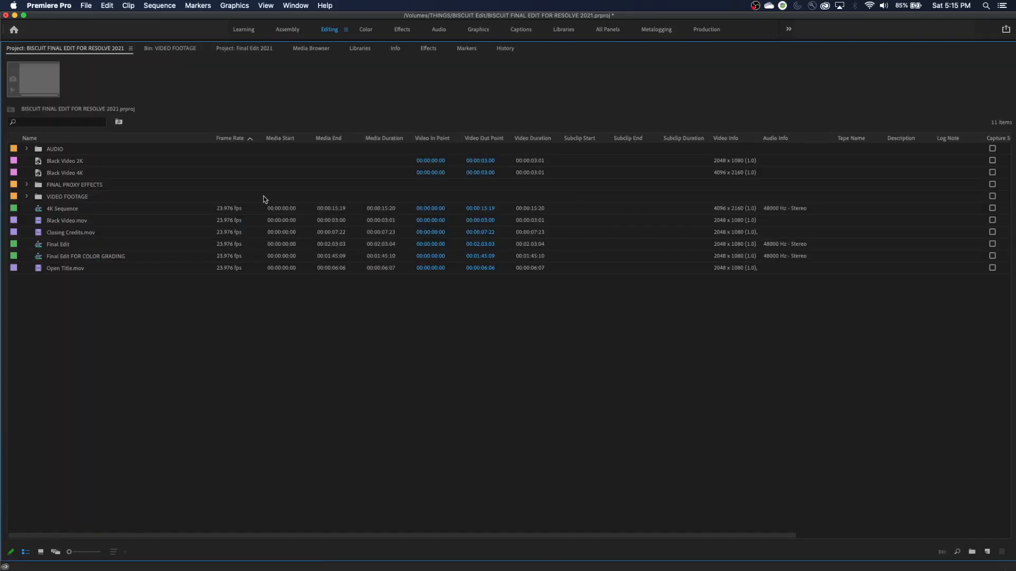
{"action": "mouse_move", "coordinate": [89, 303]}
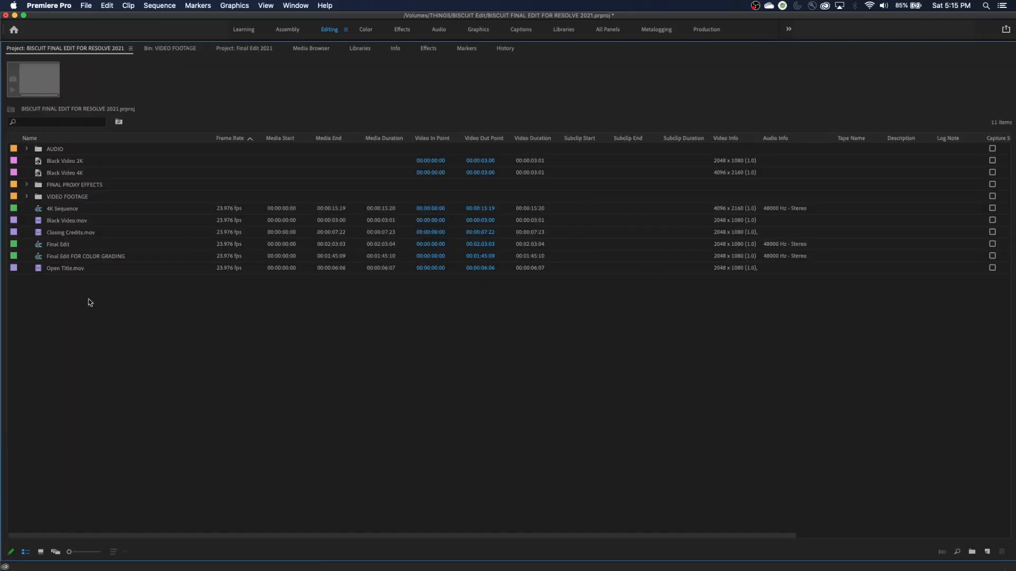
{"action": "double_click", "coordinate": [85, 256]}
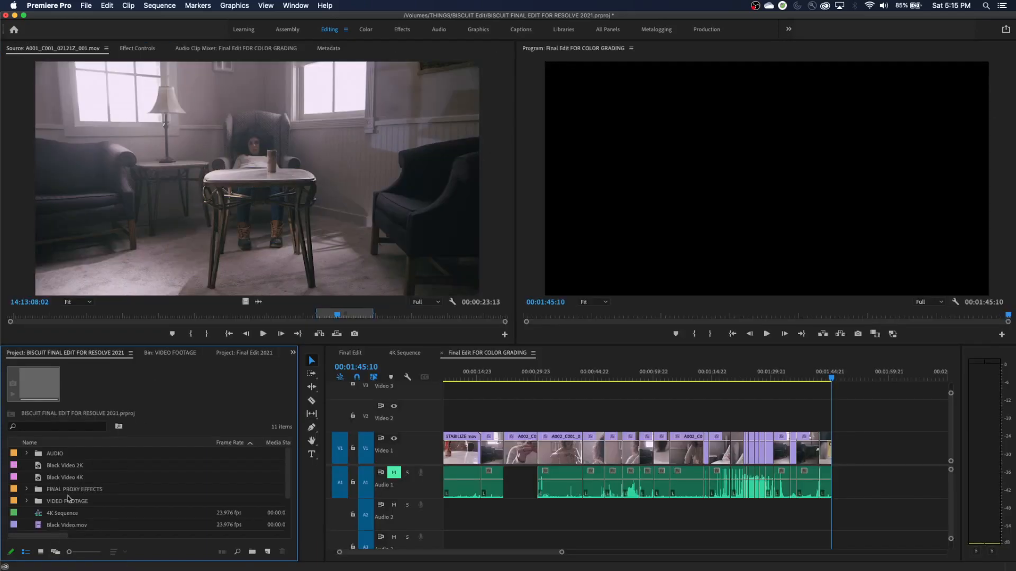
{"action": "mouse_move", "coordinate": [88, 493]}
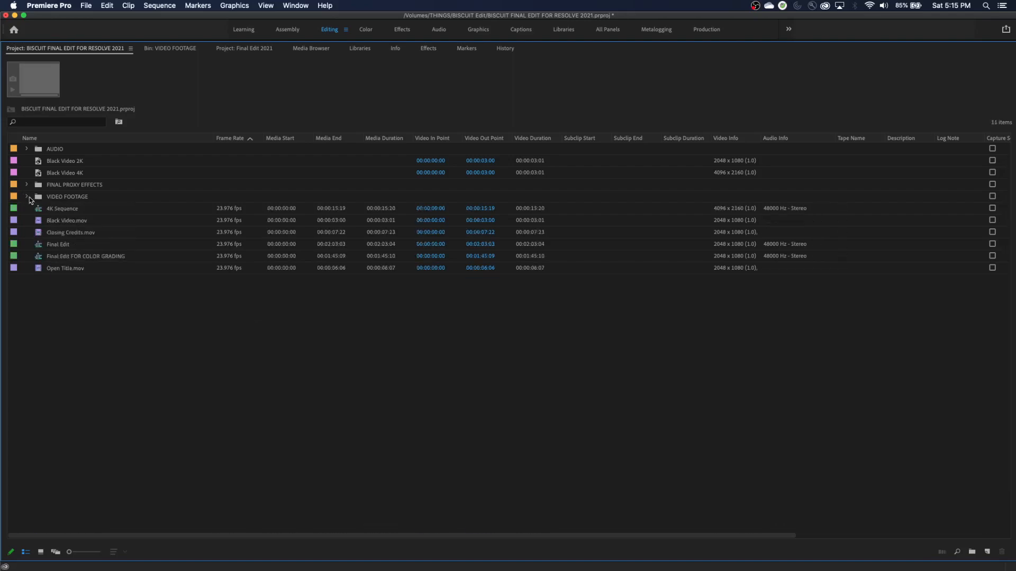
{"action": "double_click", "coordinate": [66, 197]}
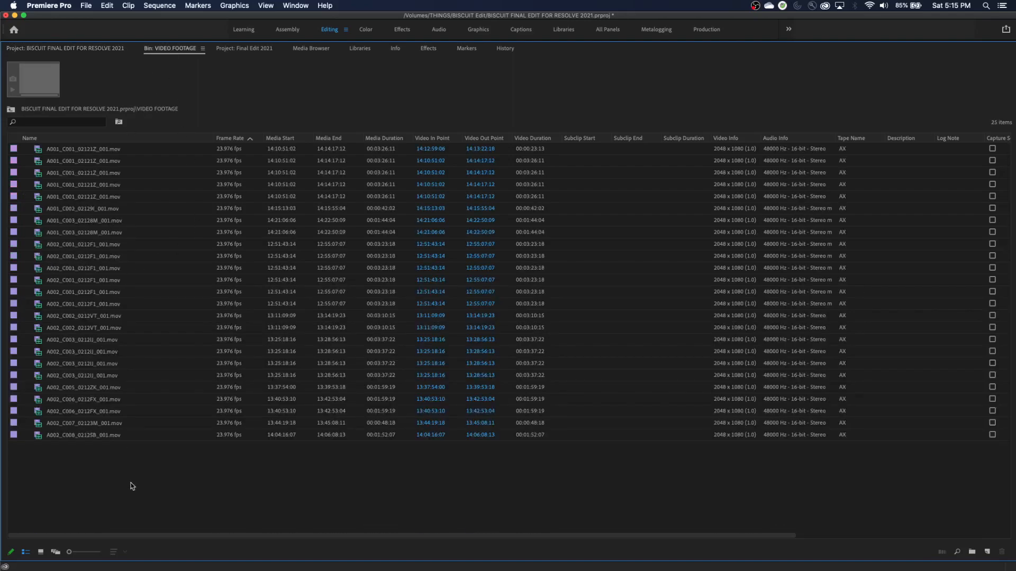
{"action": "mouse_move", "coordinate": [214, 311]}
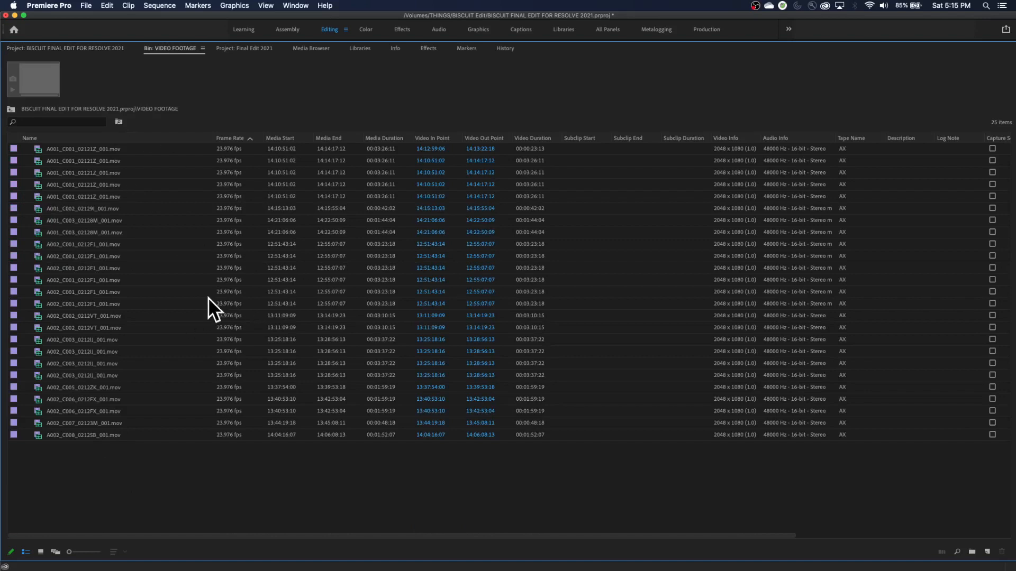
{"action": "mouse_move", "coordinate": [141, 97]}
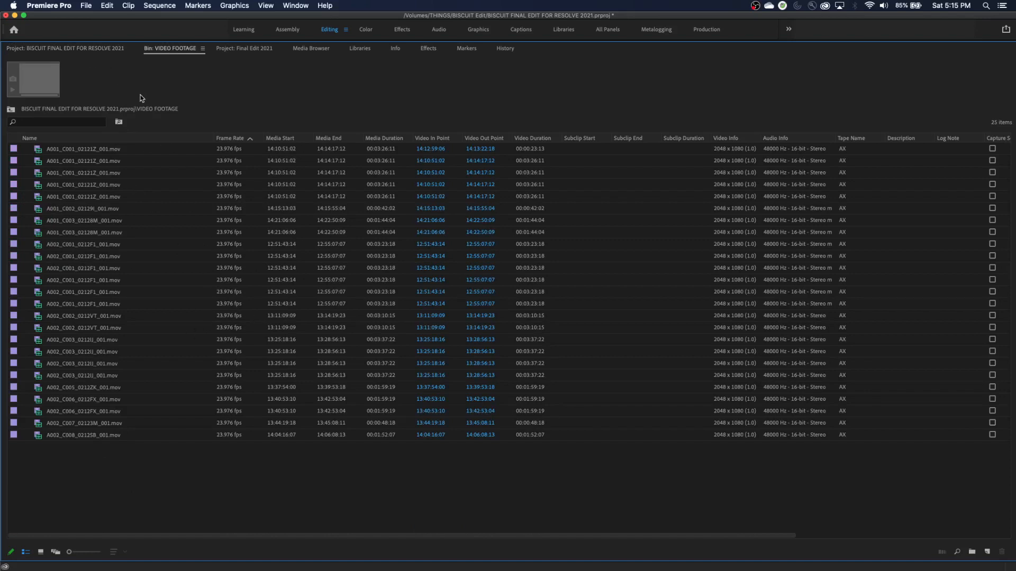
{"action": "mouse_move", "coordinate": [221, 297]}
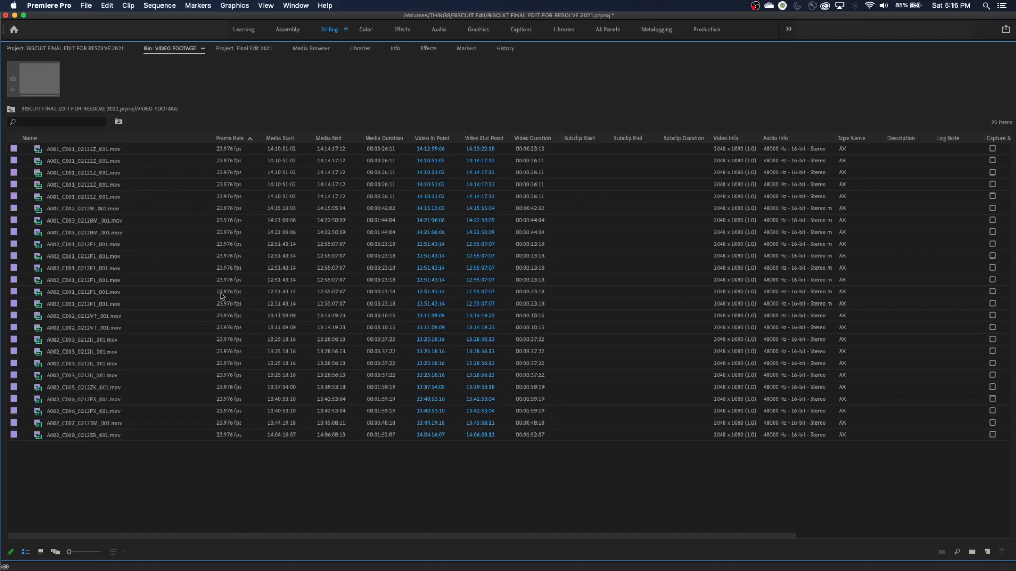
{"action": "mouse_move", "coordinate": [153, 245]}
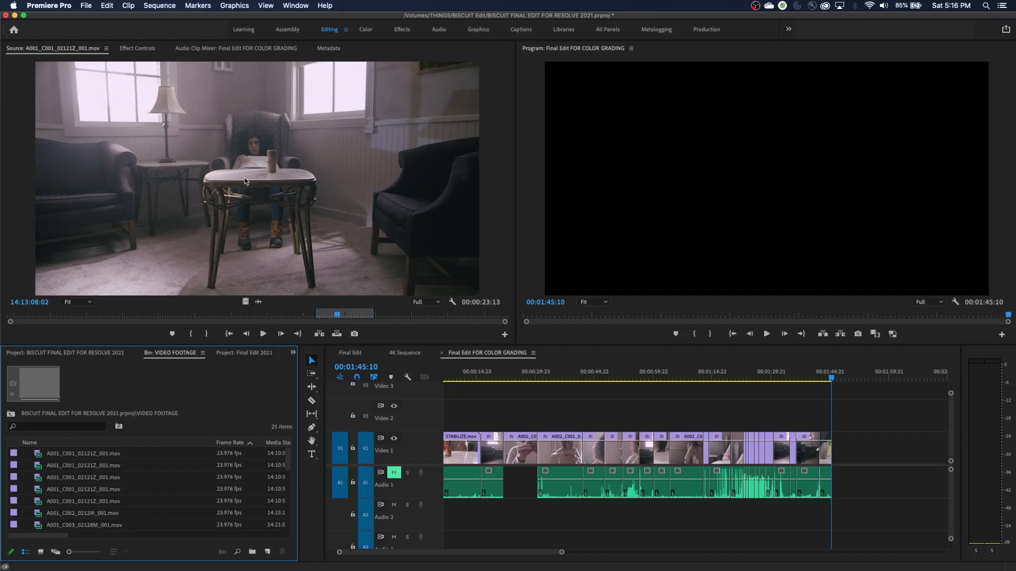
{"action": "mouse_move", "coordinate": [264, 185]}
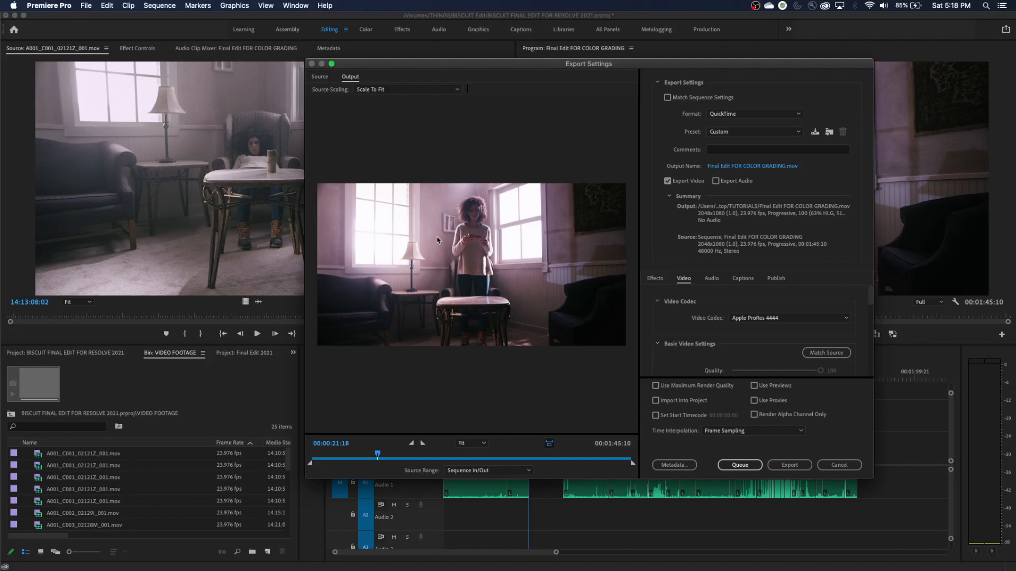
{"action": "mouse_move", "coordinate": [473, 285]}
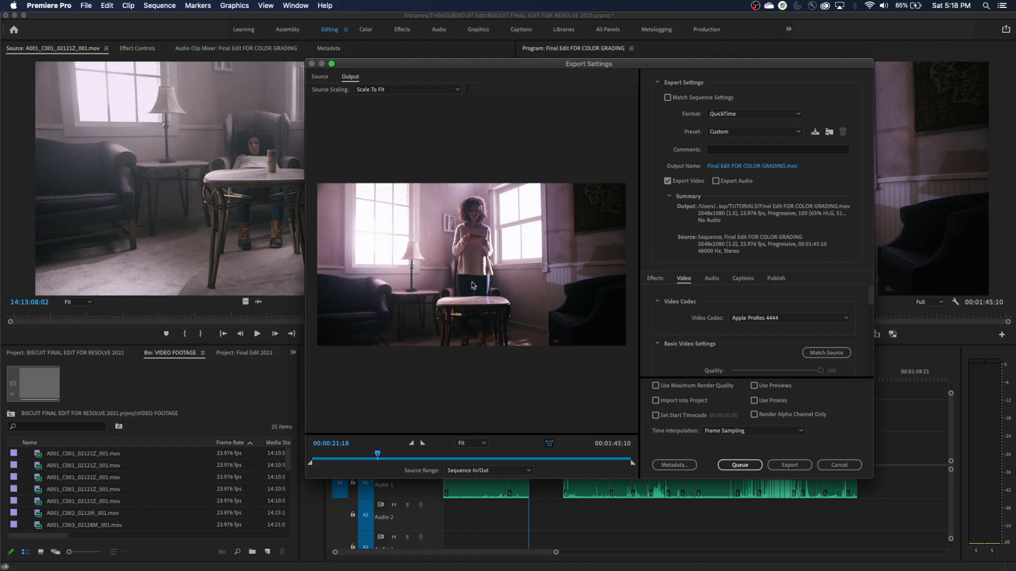
{"action": "mouse_move", "coordinate": [559, 290]}
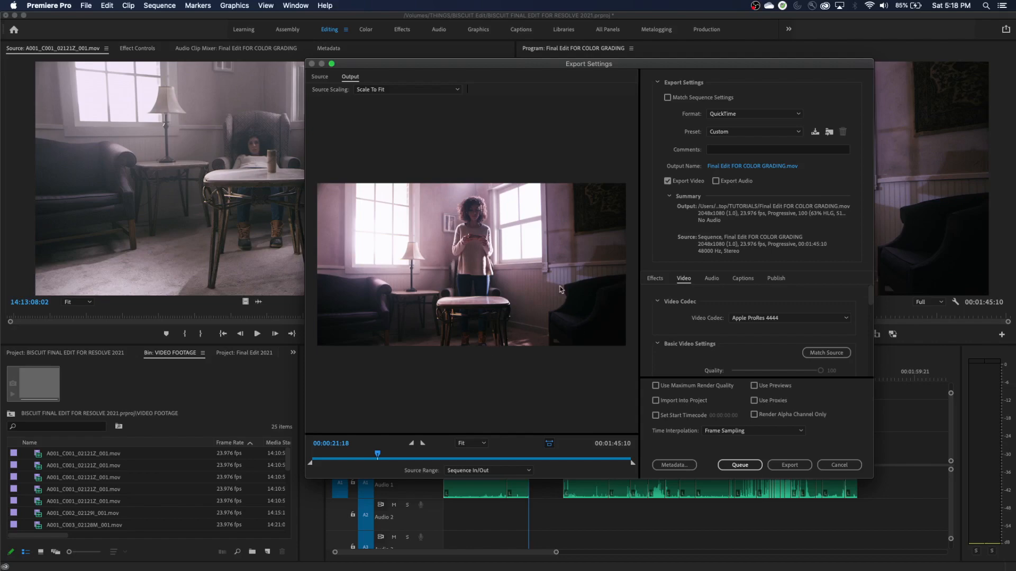
Step: Cancel out of Export Settings to return to the Editing workspace
{"action": "left_click", "coordinate": [838, 465]}
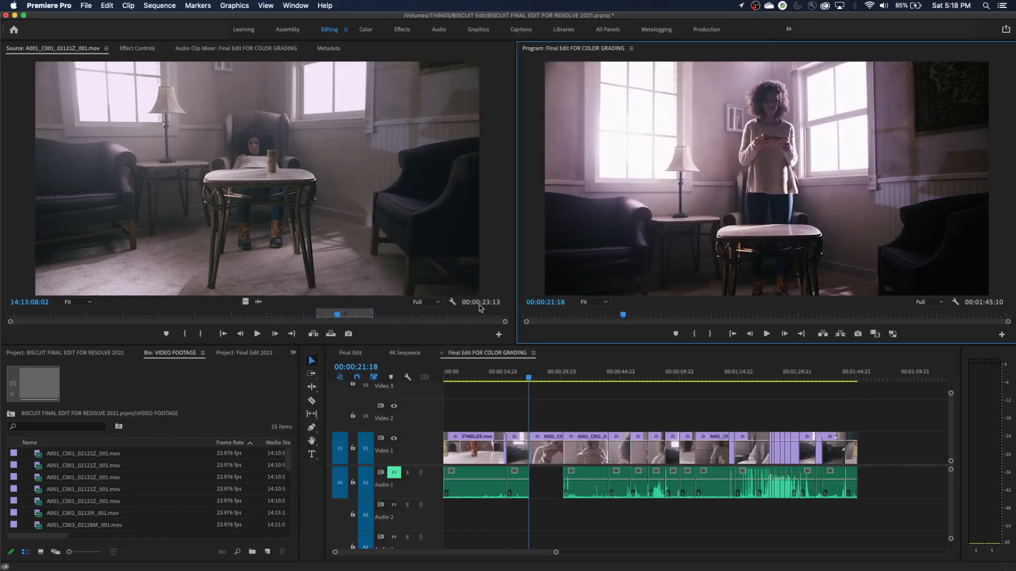
{"action": "mouse_move", "coordinate": [480, 305]}
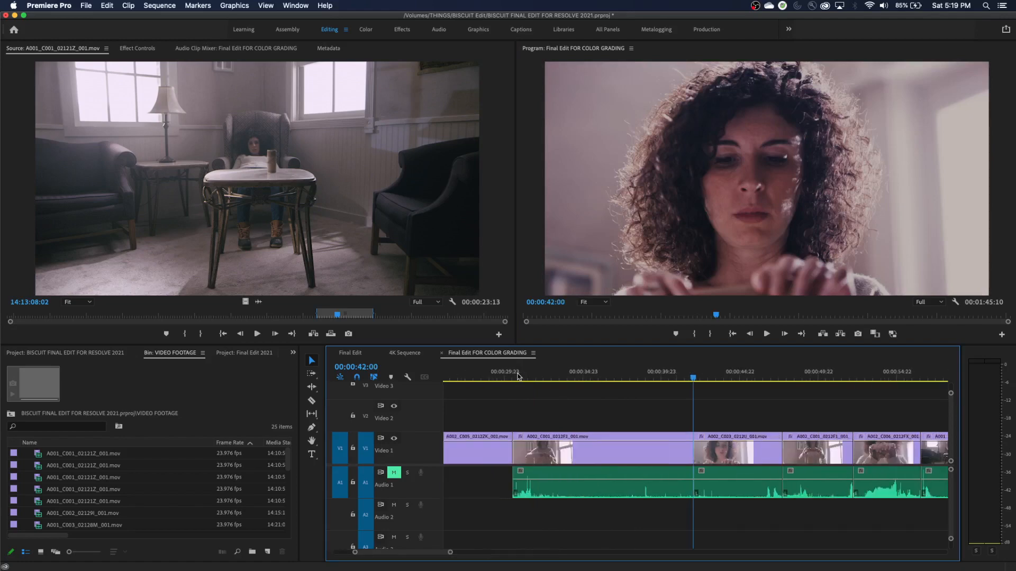
Step: Select the nearest edit point at the 00:00:42:00 cut in trim mode with Shift+T
{"action": "key", "text": "shift+t"}
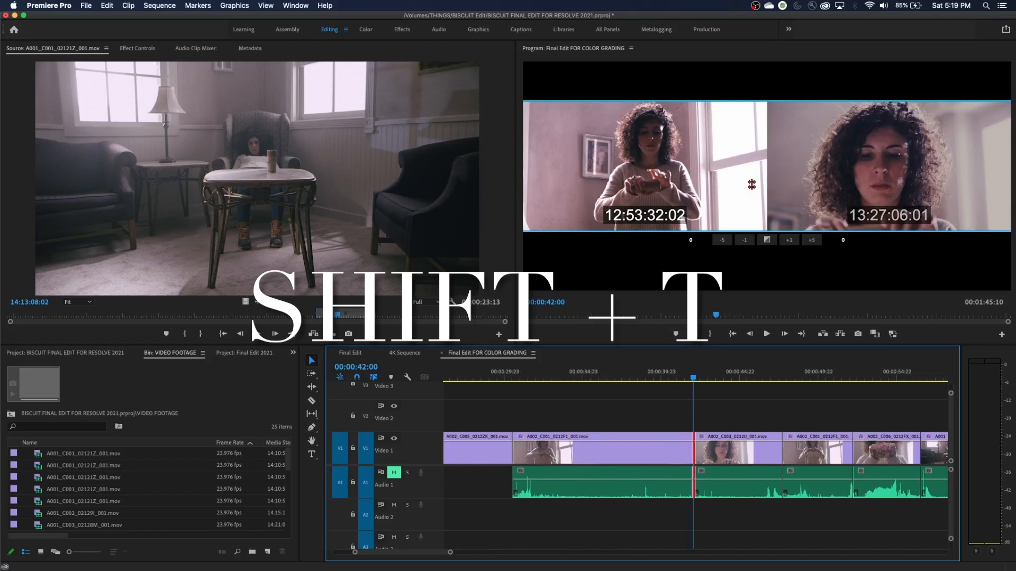
{"action": "key", "text": "shift+t"}
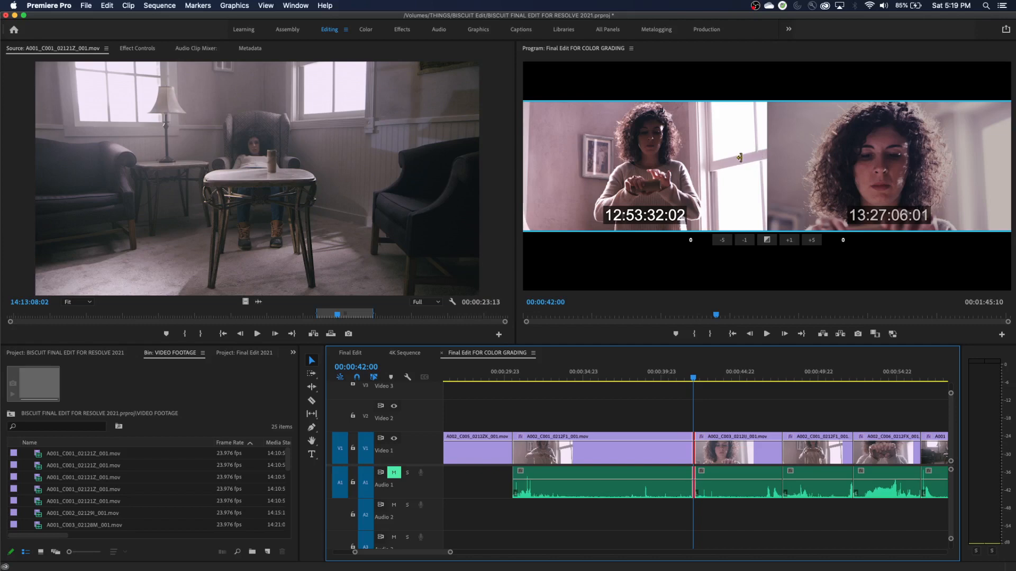
{"action": "mouse_move", "coordinate": [796, 158]}
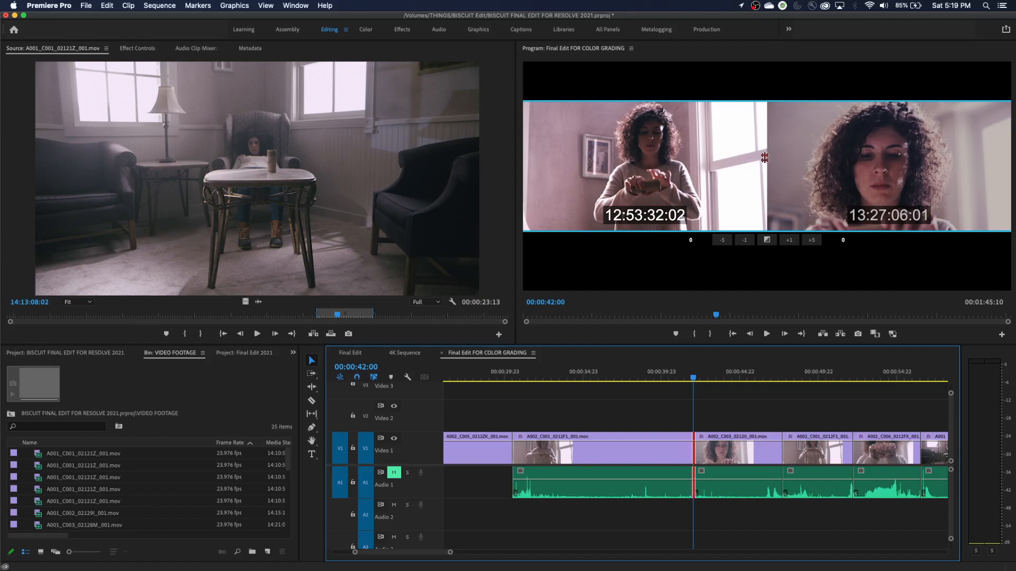
{"action": "mouse_move", "coordinate": [732, 512]}
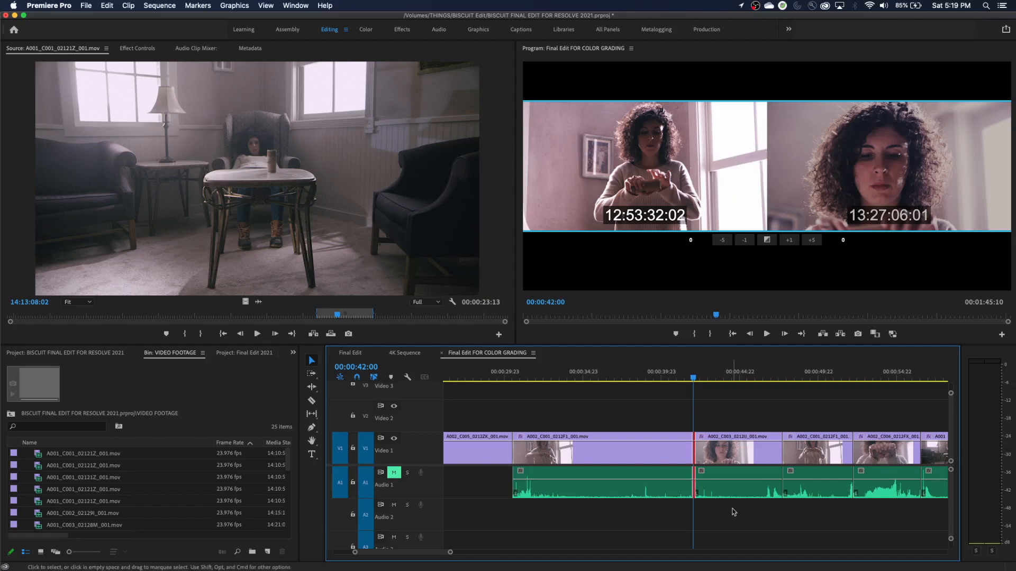
{"action": "mouse_move", "coordinate": [790, 157]}
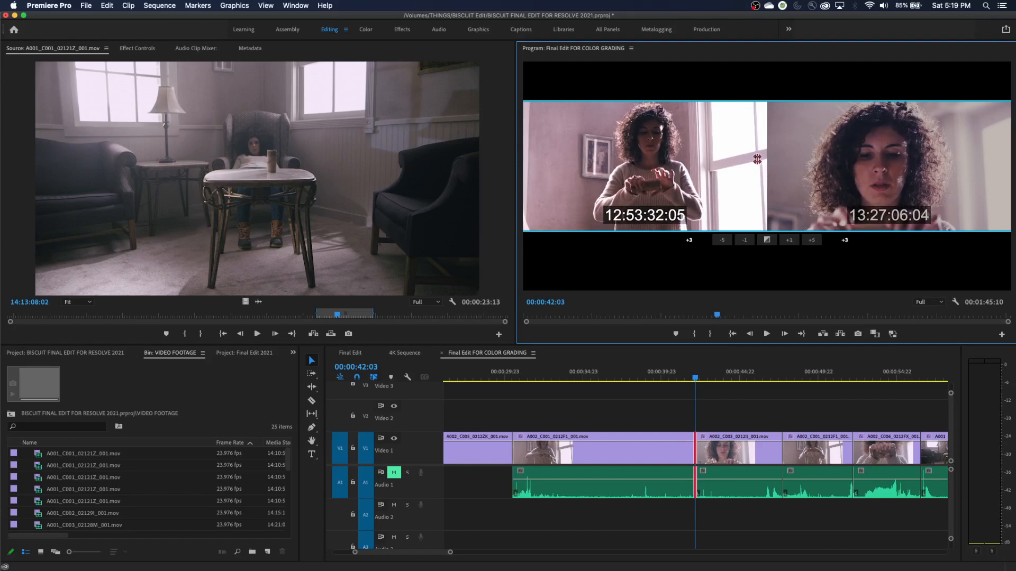
{"action": "mouse_move", "coordinate": [740, 155]}
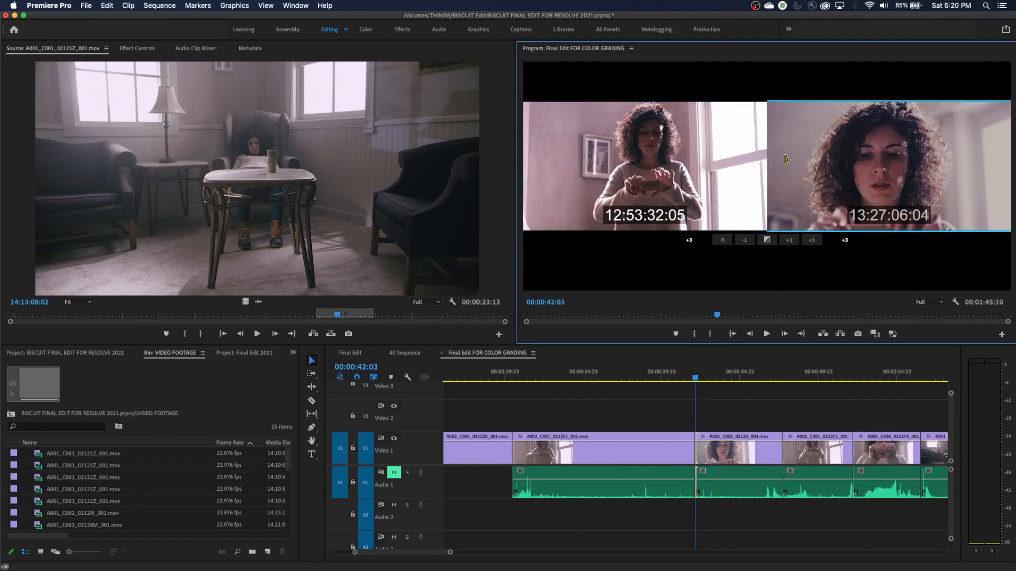
Step: Ripple-trim the incoming close-up's head earlier to 00:01:46:11, then scrub between 00:00:45:23 and 00:00:40:20
{"action": "left_click", "coordinate": [845, 240]}
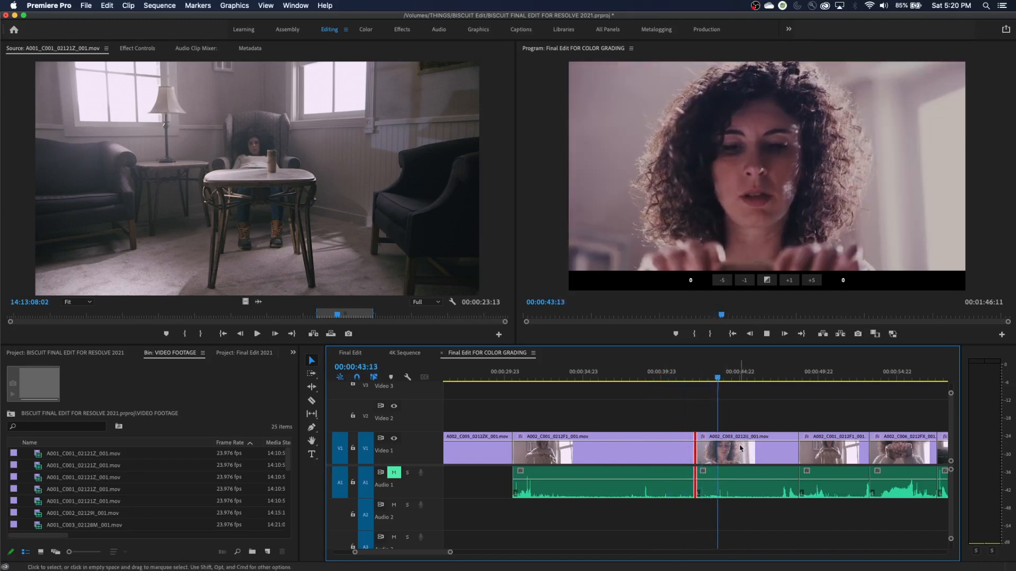
{"action": "left_click", "coordinate": [666, 372]}
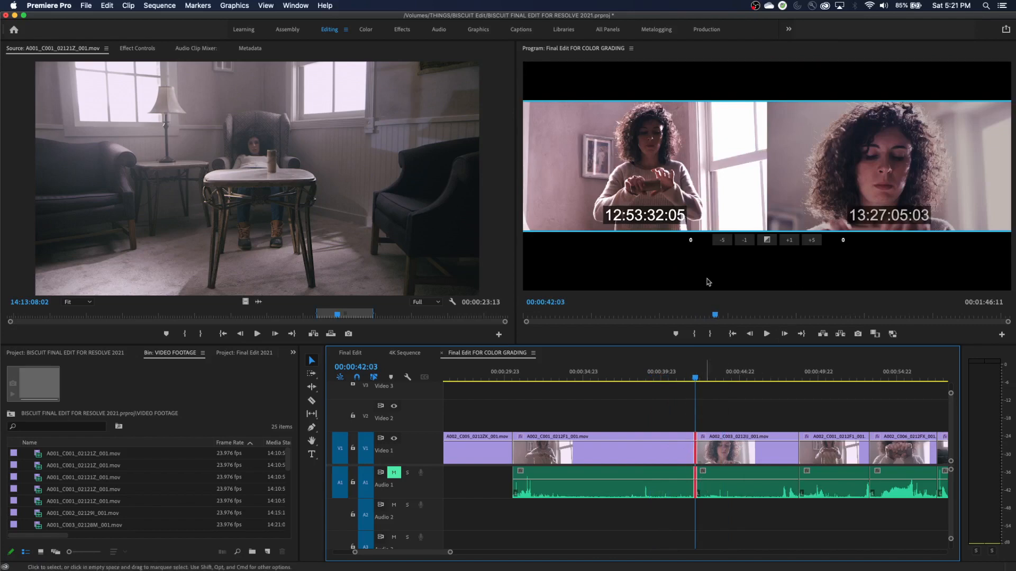
{"action": "left_click", "coordinate": [755, 381]}
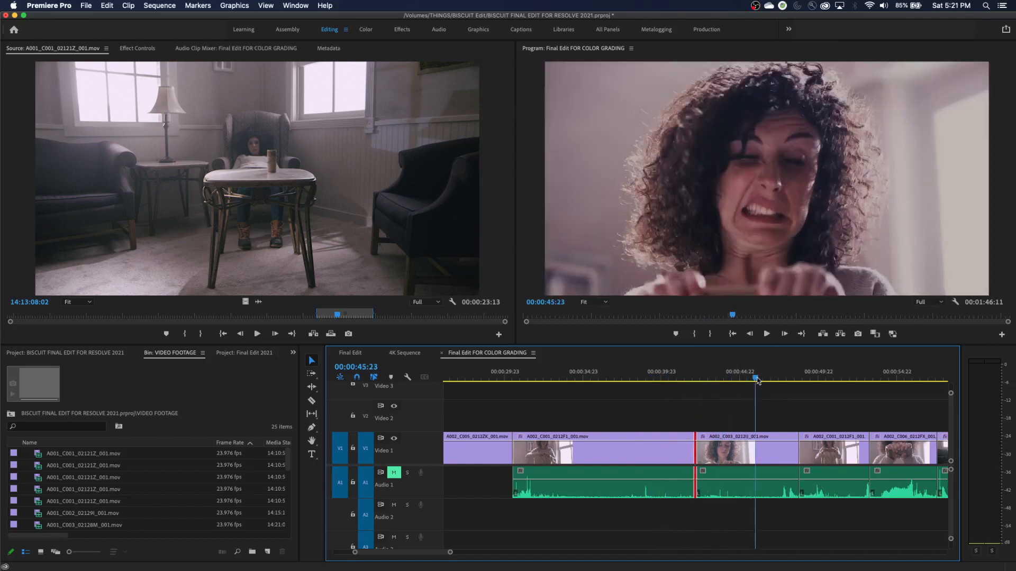
{"action": "left_click", "coordinate": [674, 379]}
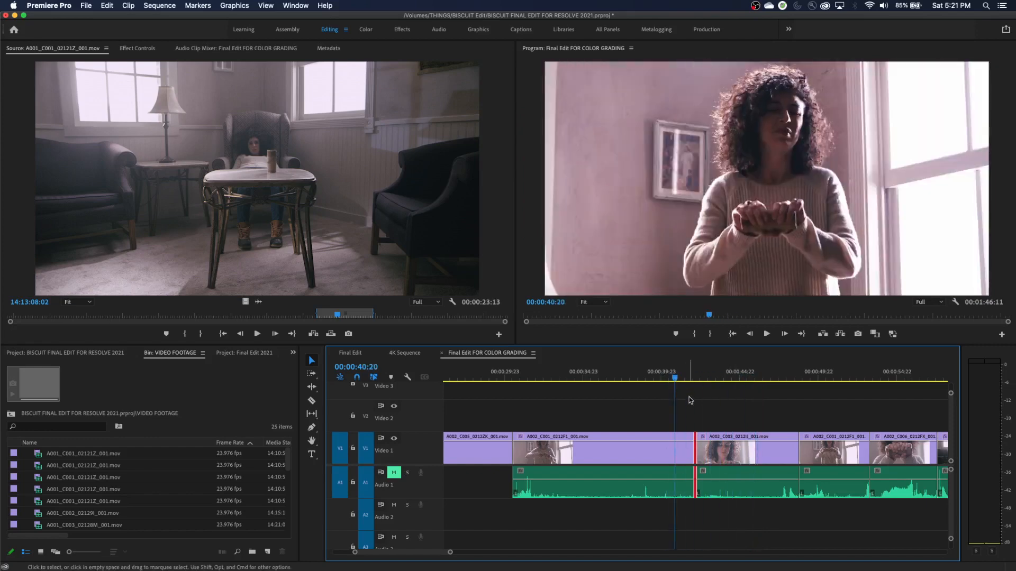
Step: Deselect everything in the timeline with Cmd+Shift+A
{"action": "key", "text": "cmd+shift+a"}
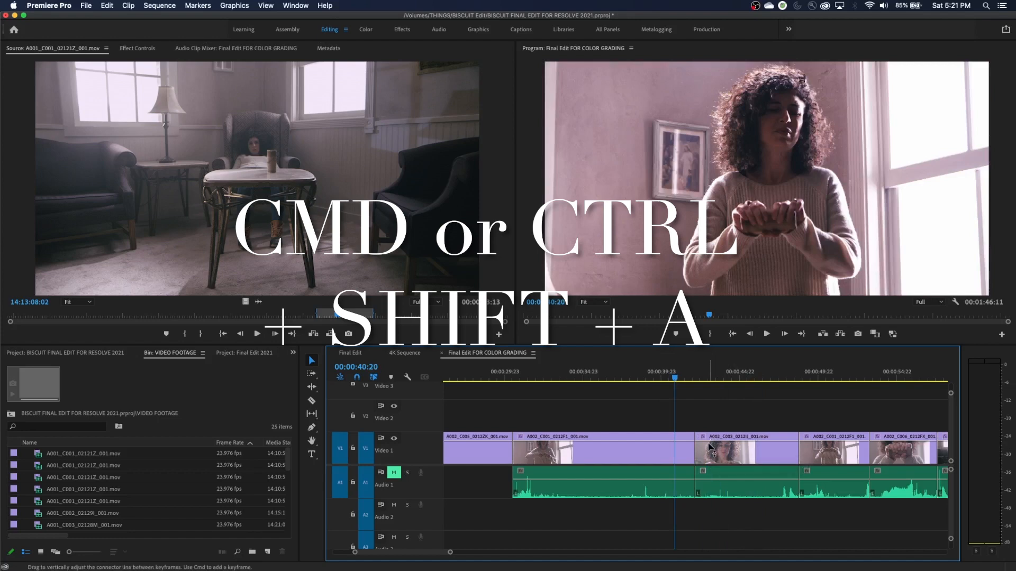
{"action": "mouse_move", "coordinate": [702, 485]}
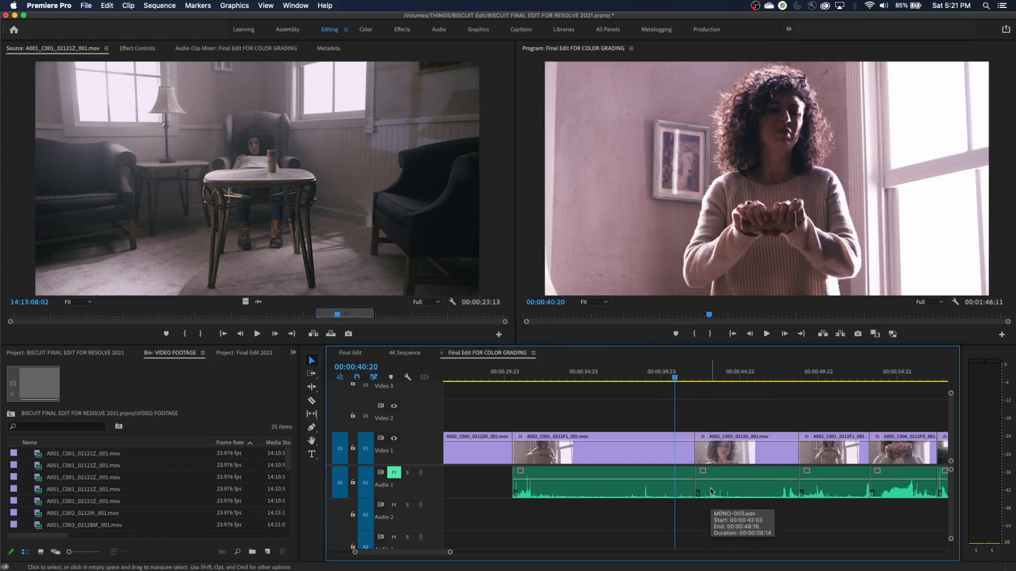
{"action": "mouse_move", "coordinate": [734, 491]}
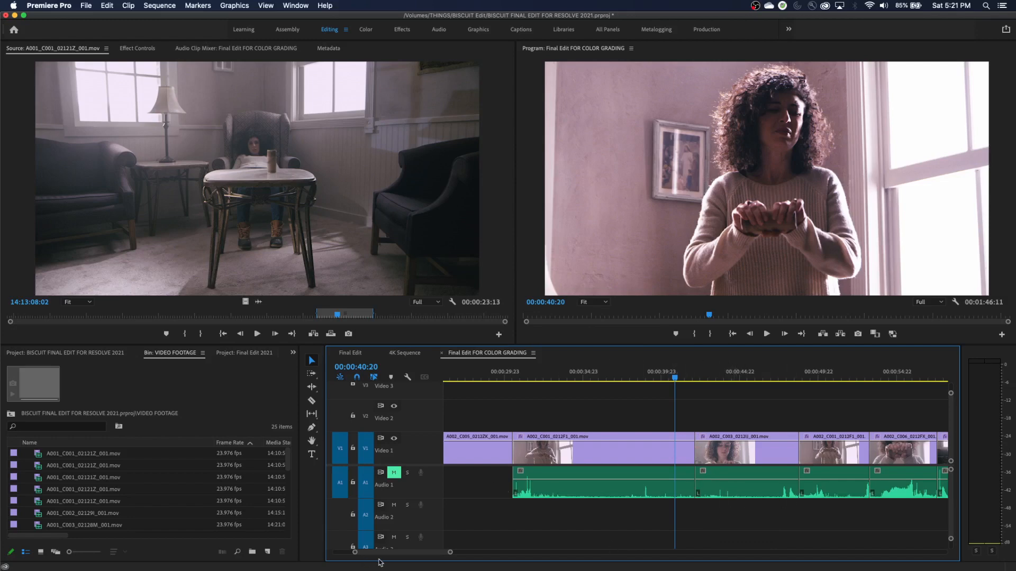
{"action": "mouse_move", "coordinate": [454, 557]}
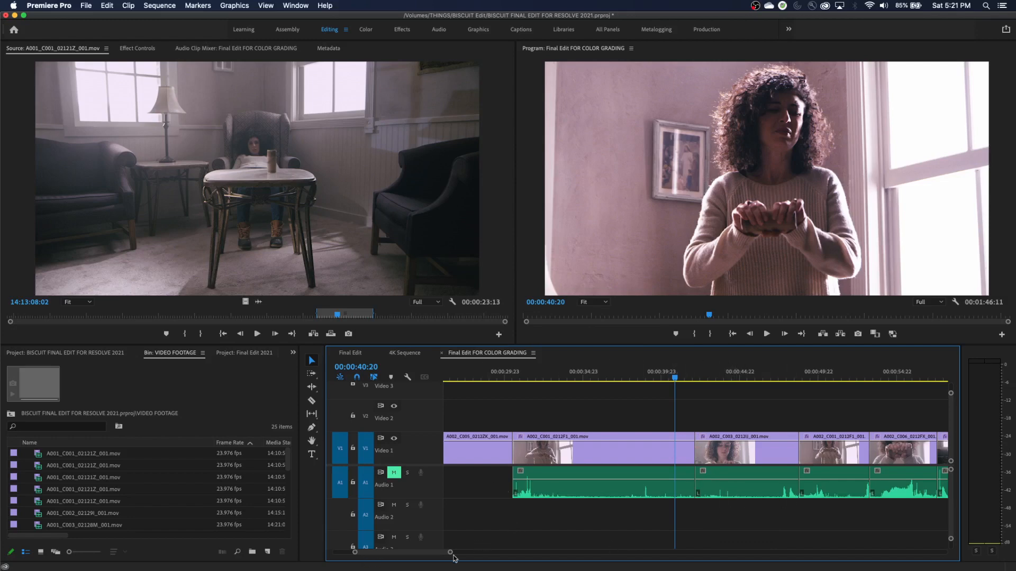